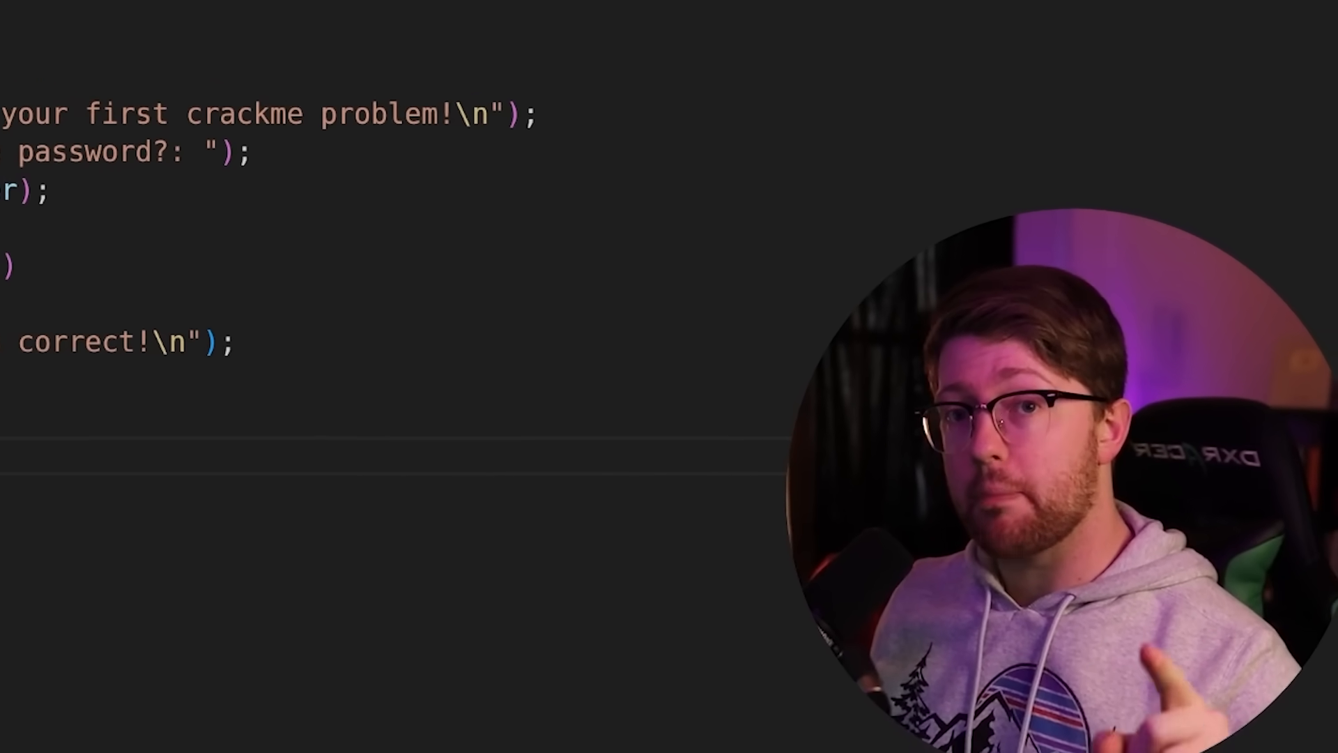
# Mark the scanf call that reads the password and the buffer it fills
pyautogui.scroll(-3)
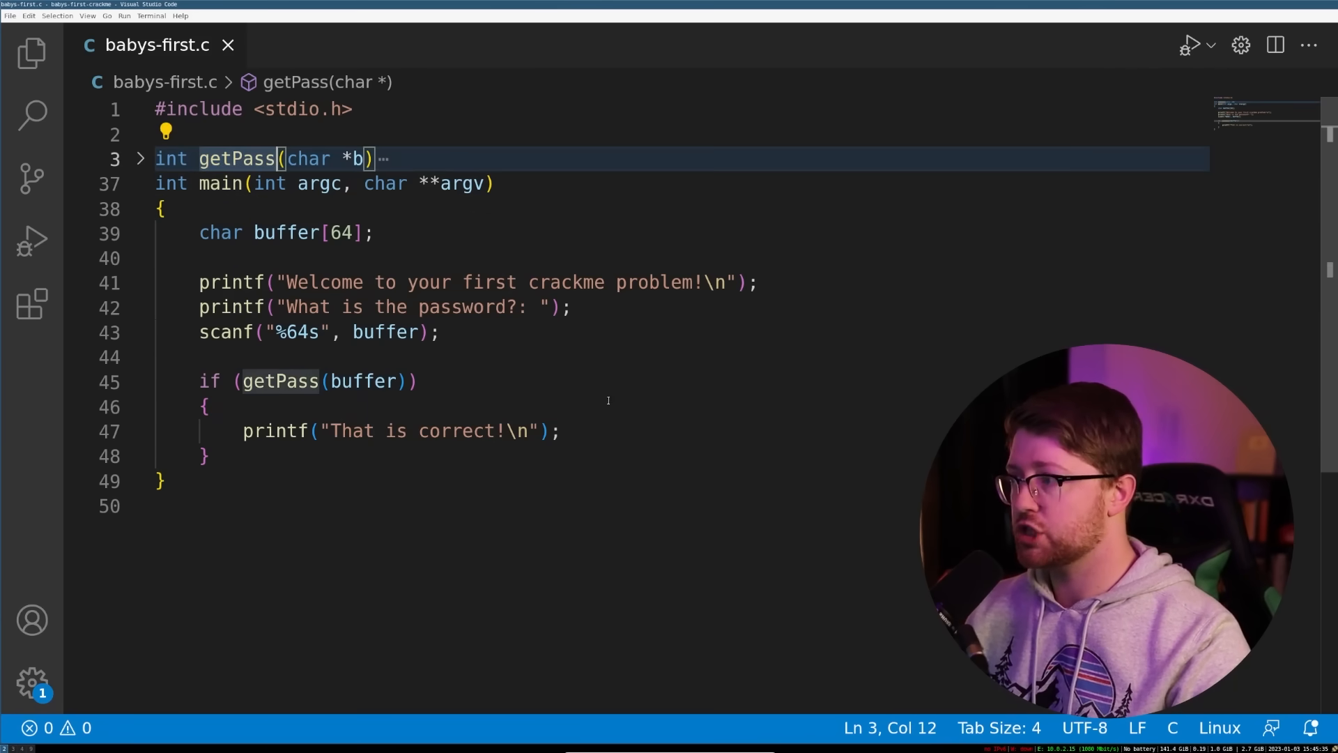
pyautogui.click(352, 307)
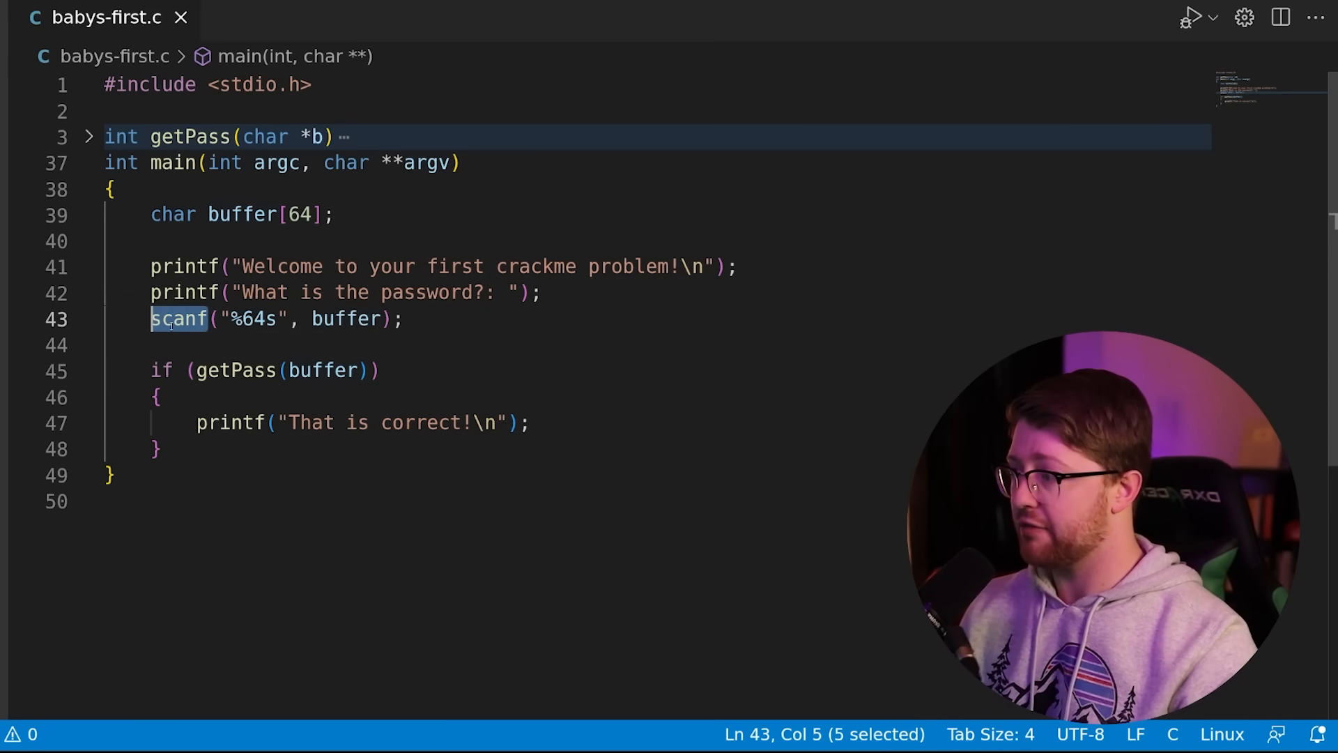
pyautogui.doubleClick(233, 370)
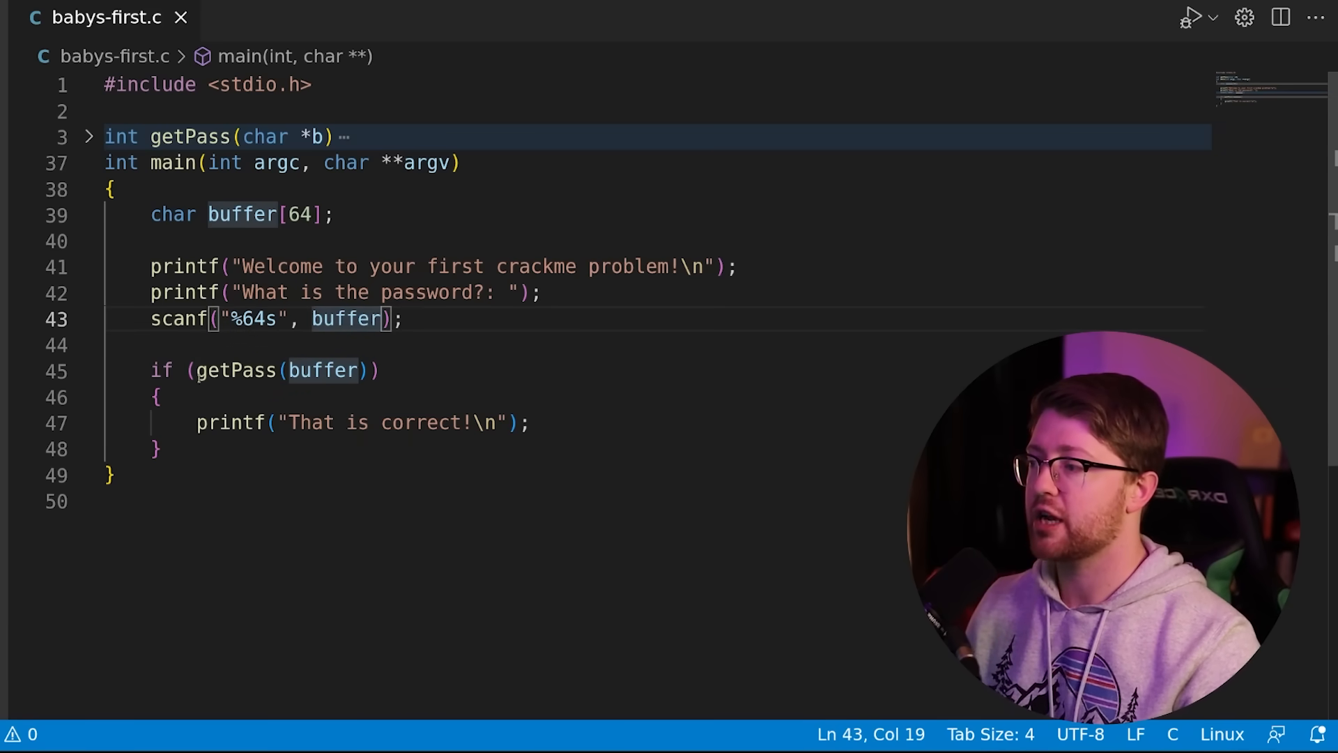
pyautogui.doubleClick(234, 369)
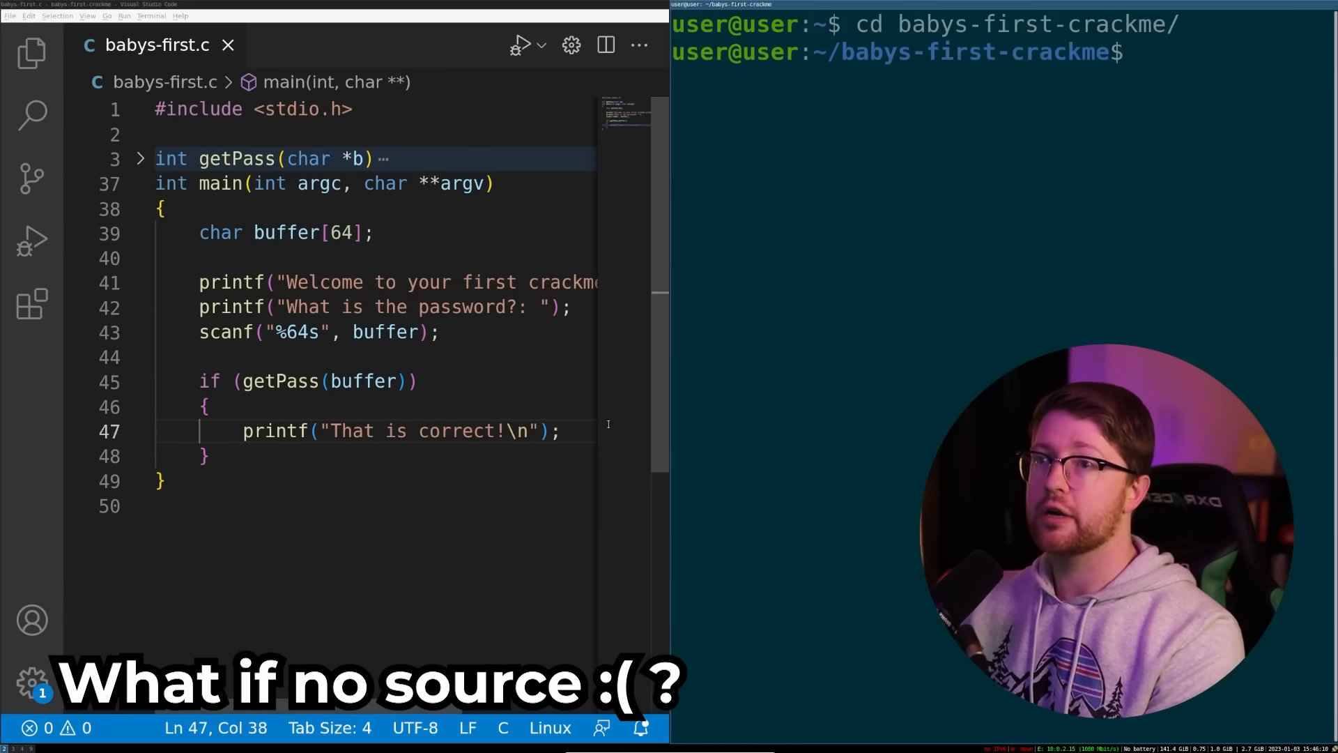
# View the raw hex dump of babys-first with xxd piped through less
pyautogui.write('xxd babys-first | less')
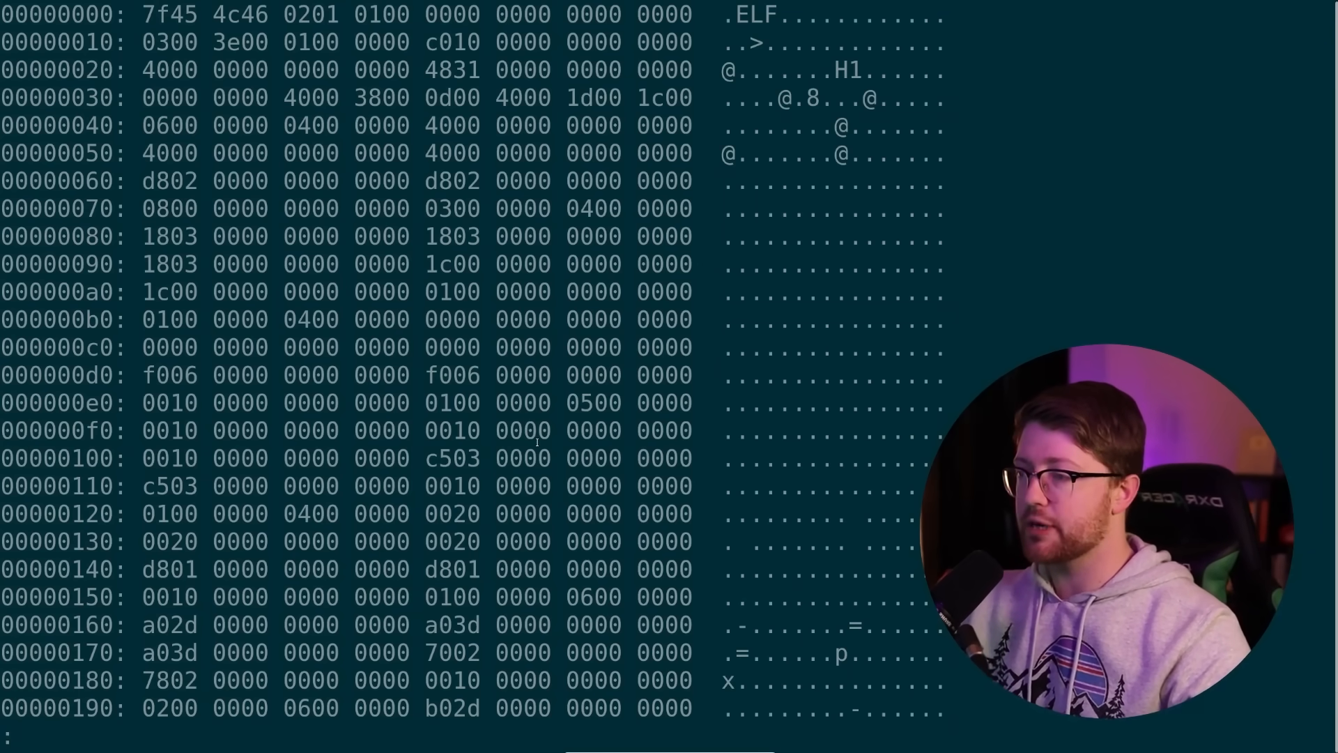
pyautogui.scroll(-3)
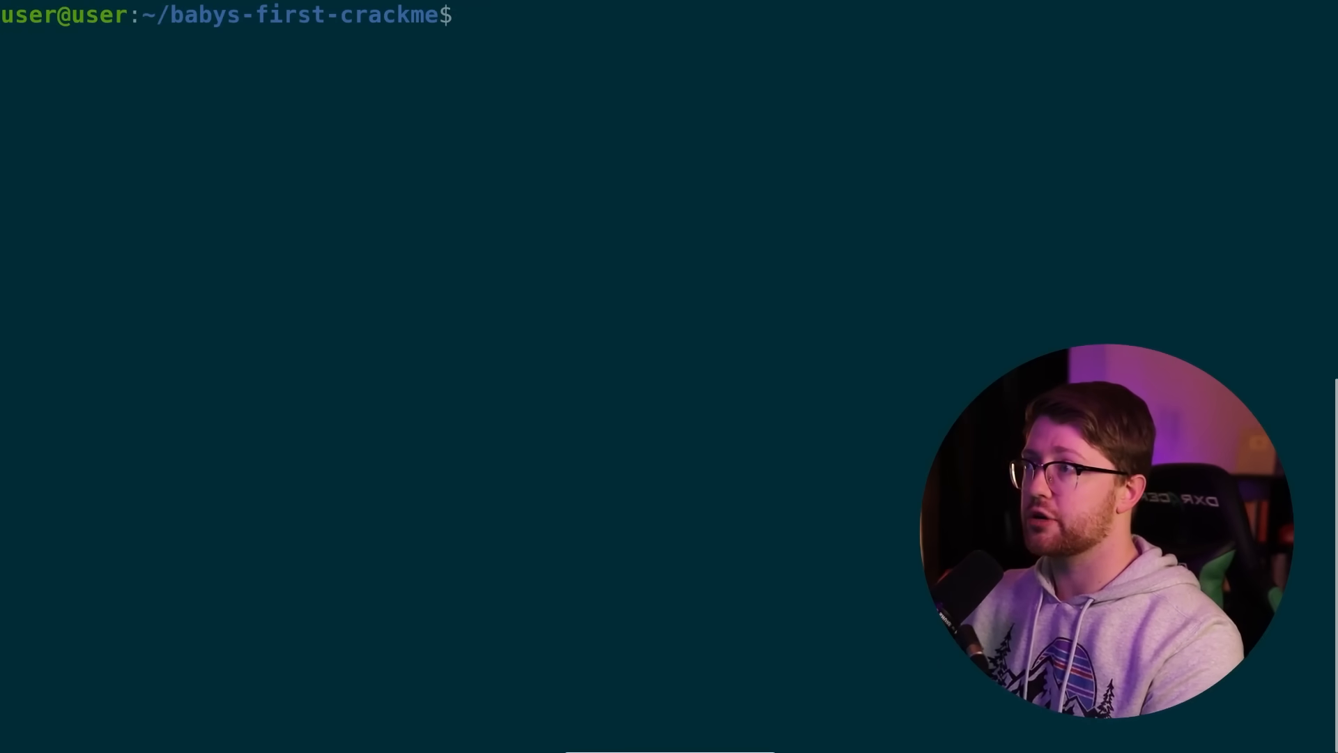
# List the readable strings in babys-first through less, revealing the welcome and password prompts
pyautogui.write('strings')
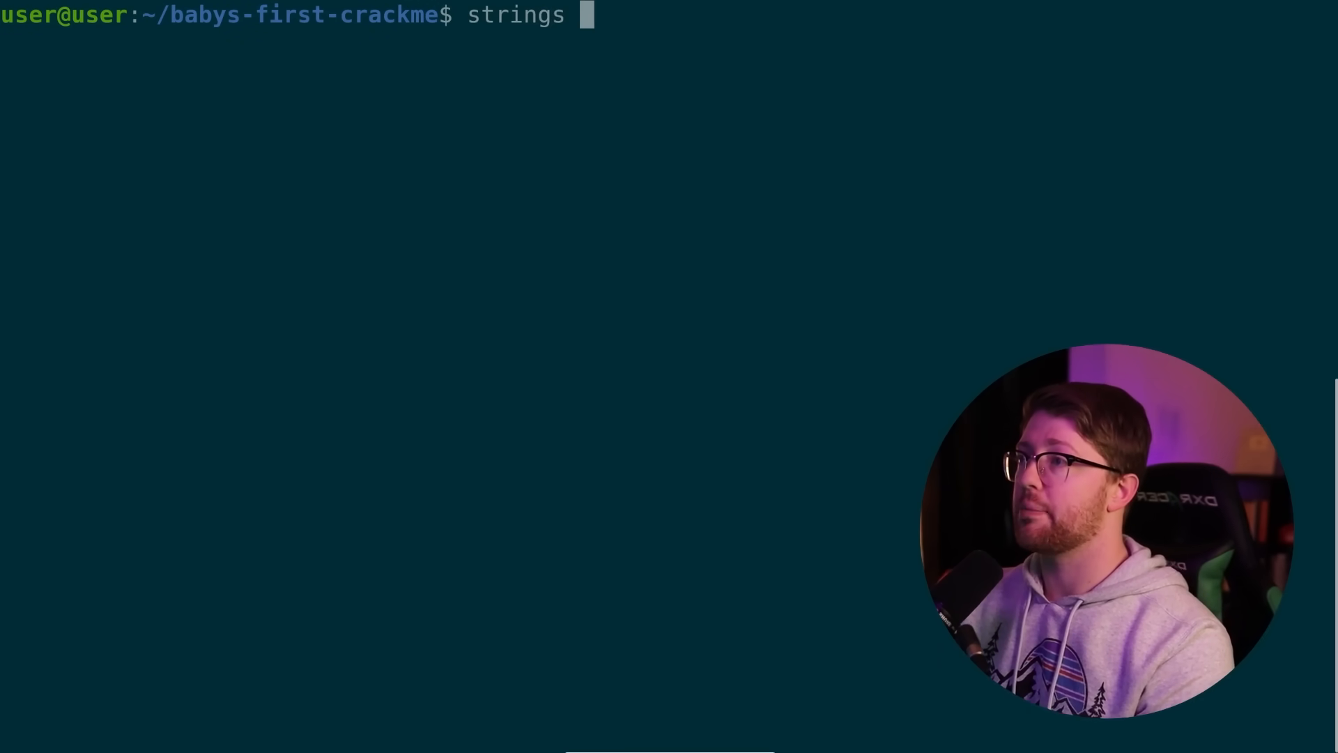
pyautogui.write('babys-first |')
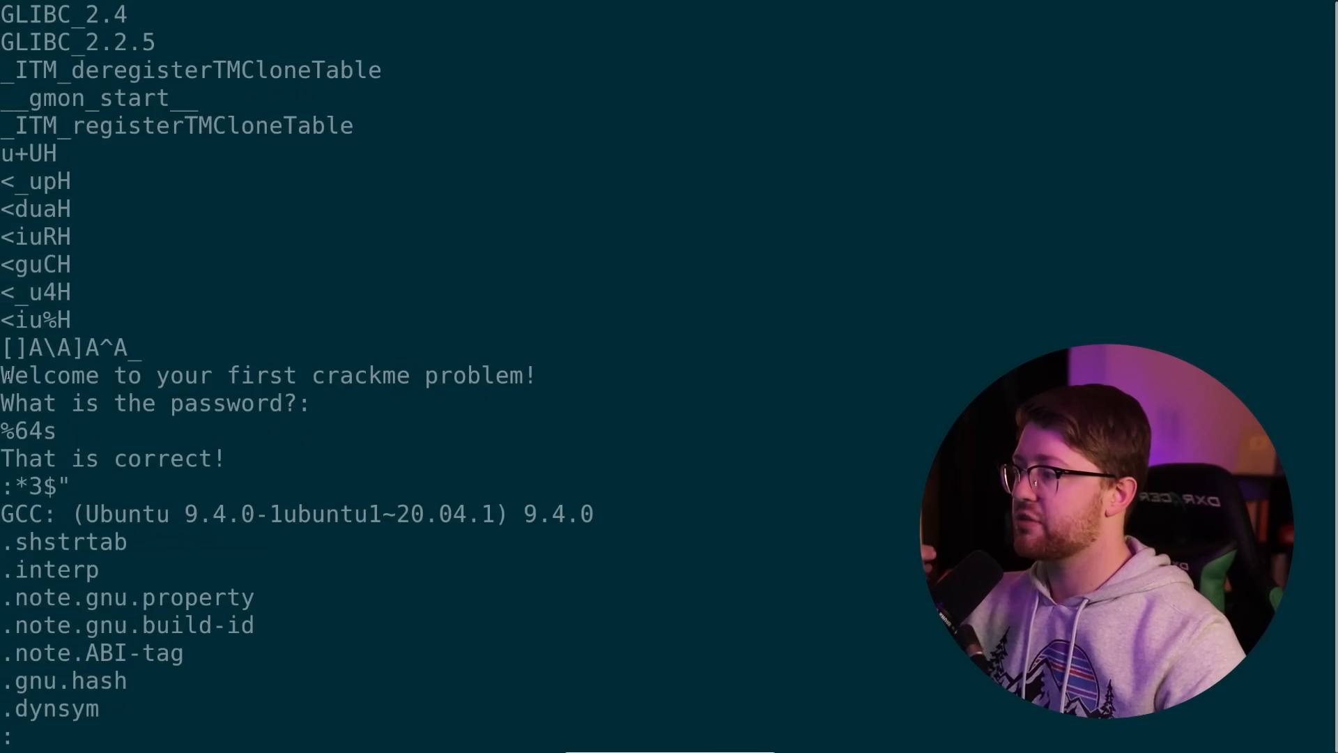
pyautogui.moveTo(0, 375); pyautogui.dragTo(511, 375)
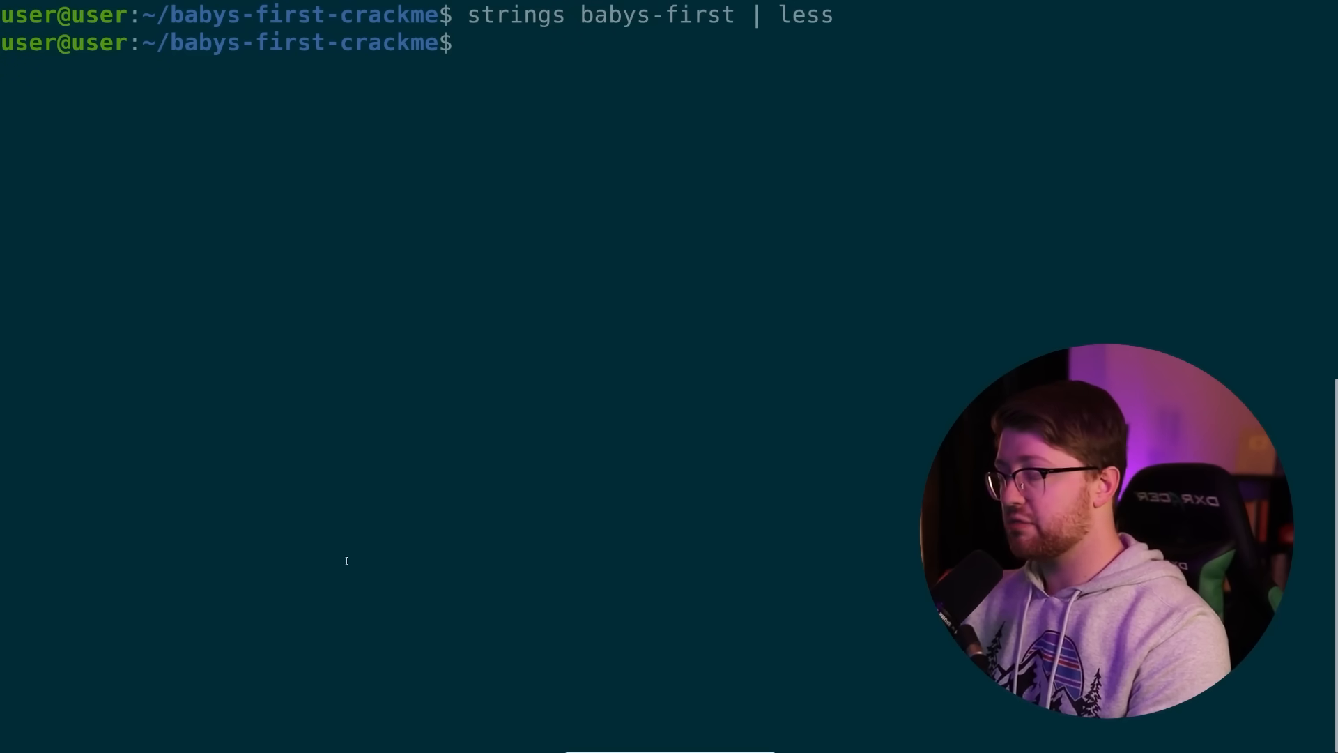
# View the Intel-syntax objdump disassembly of babys-first through less and scroll its .text section
pyautogui.write('objdump -d')
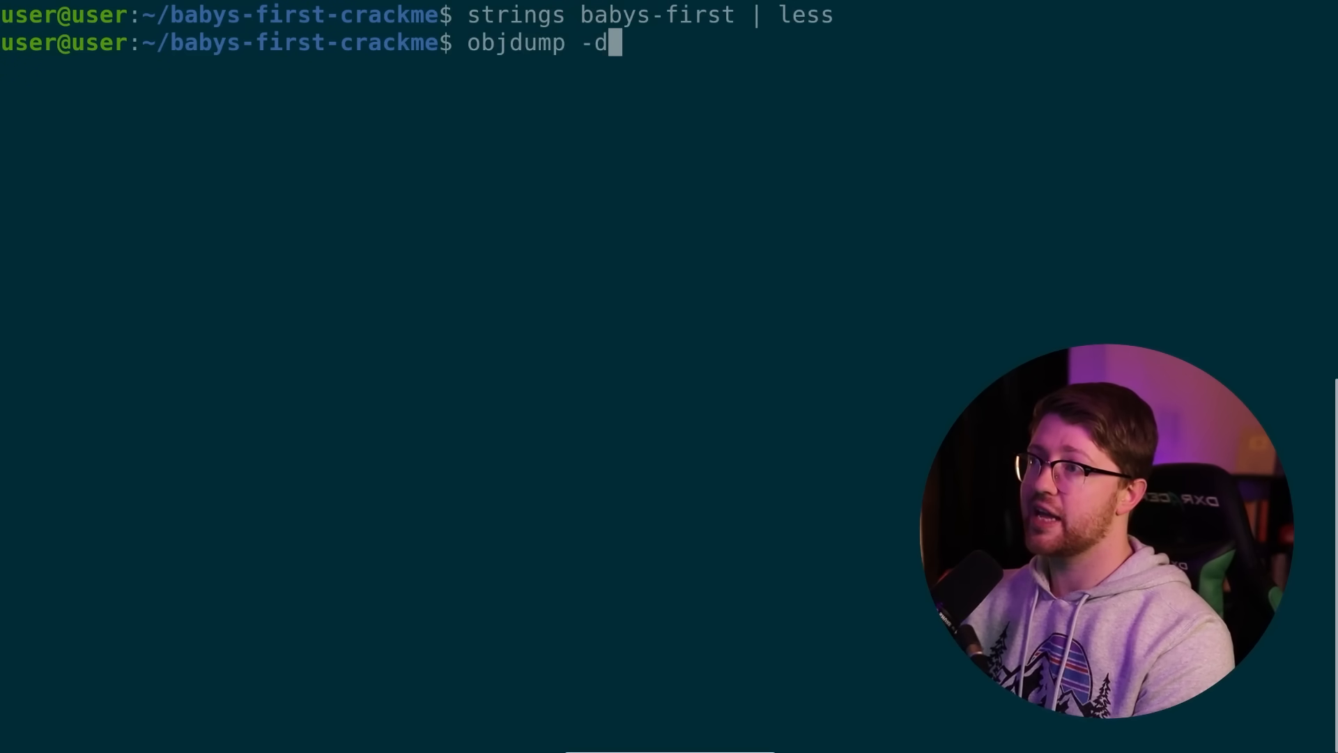
pyautogui.write('-Mintel')
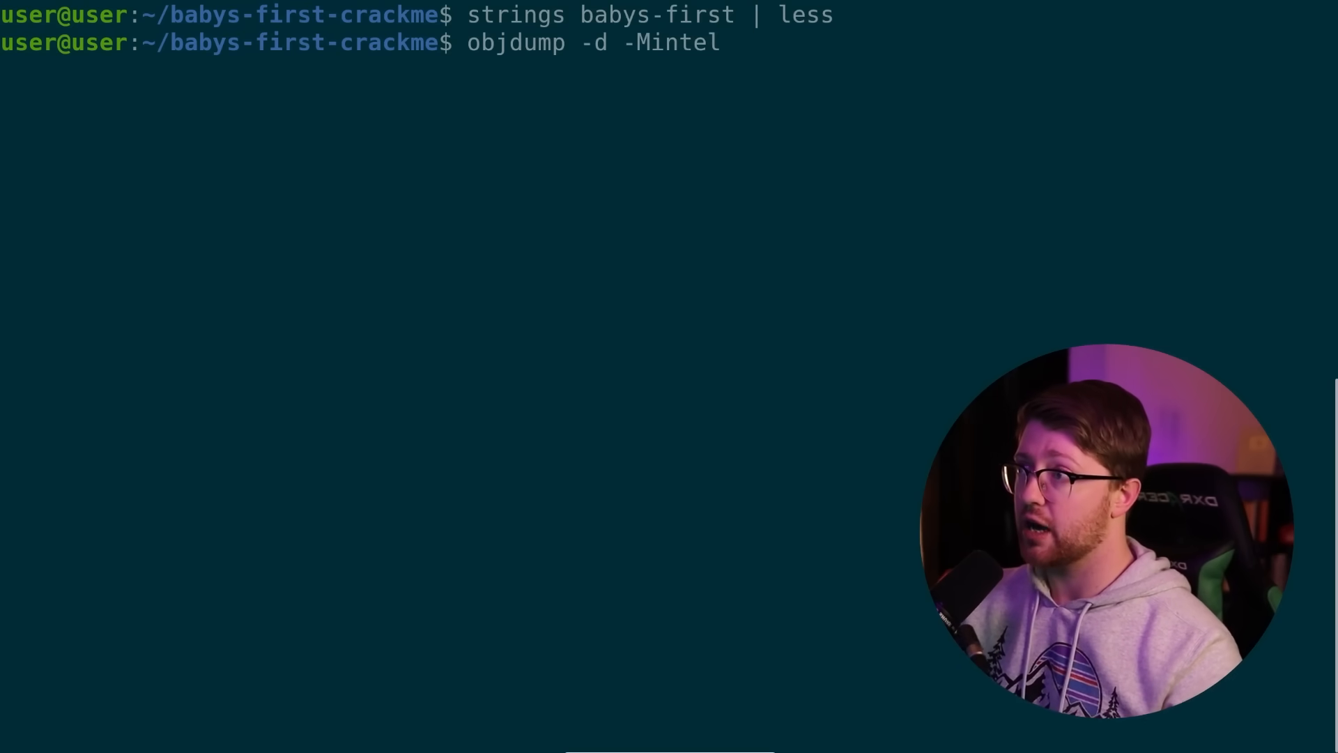
pyautogui.write('babys-first')
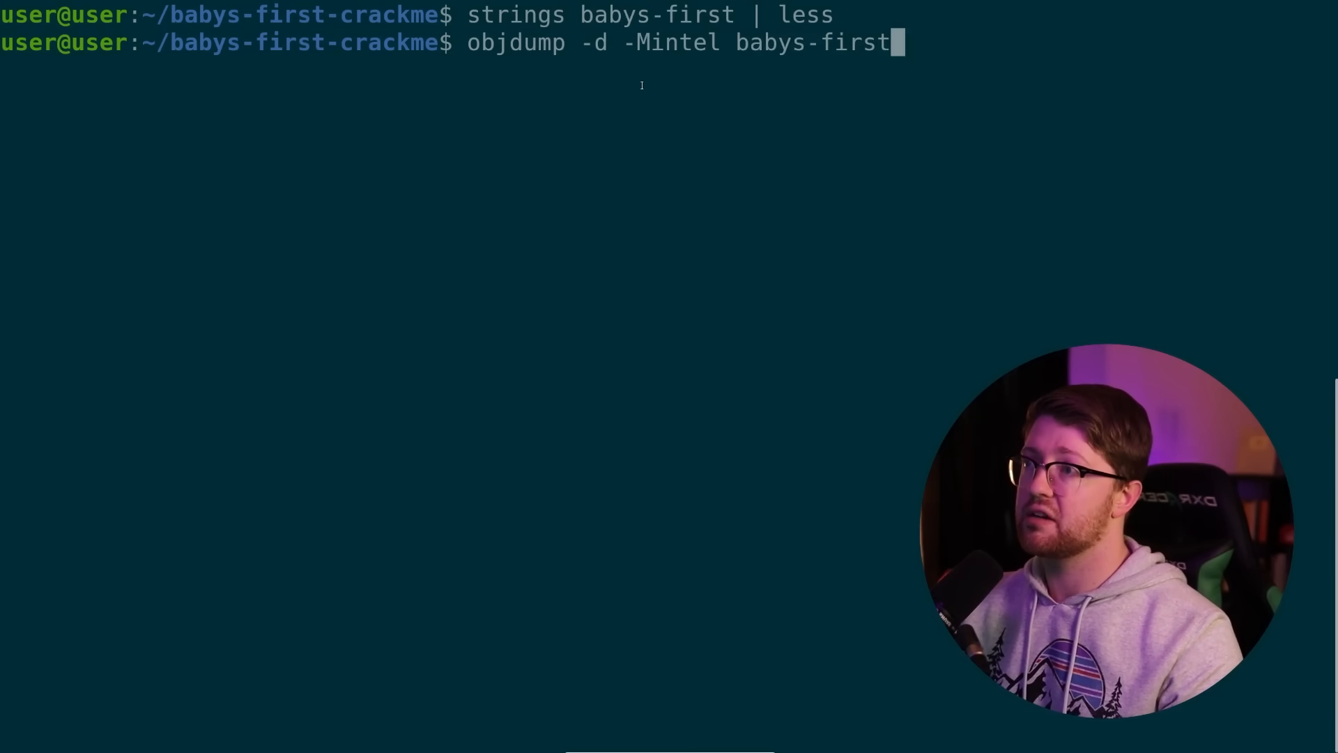
pyautogui.doubleClick(813, 43)
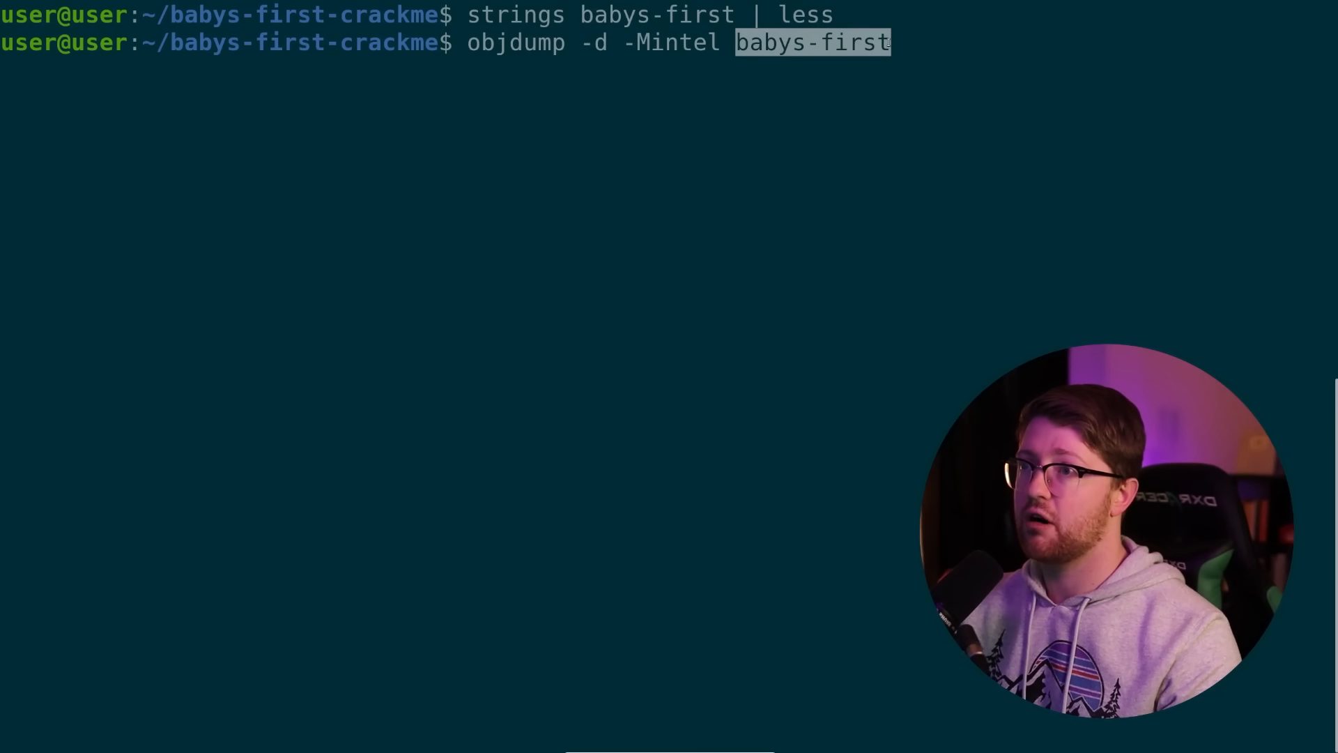
pyautogui.write('| less')
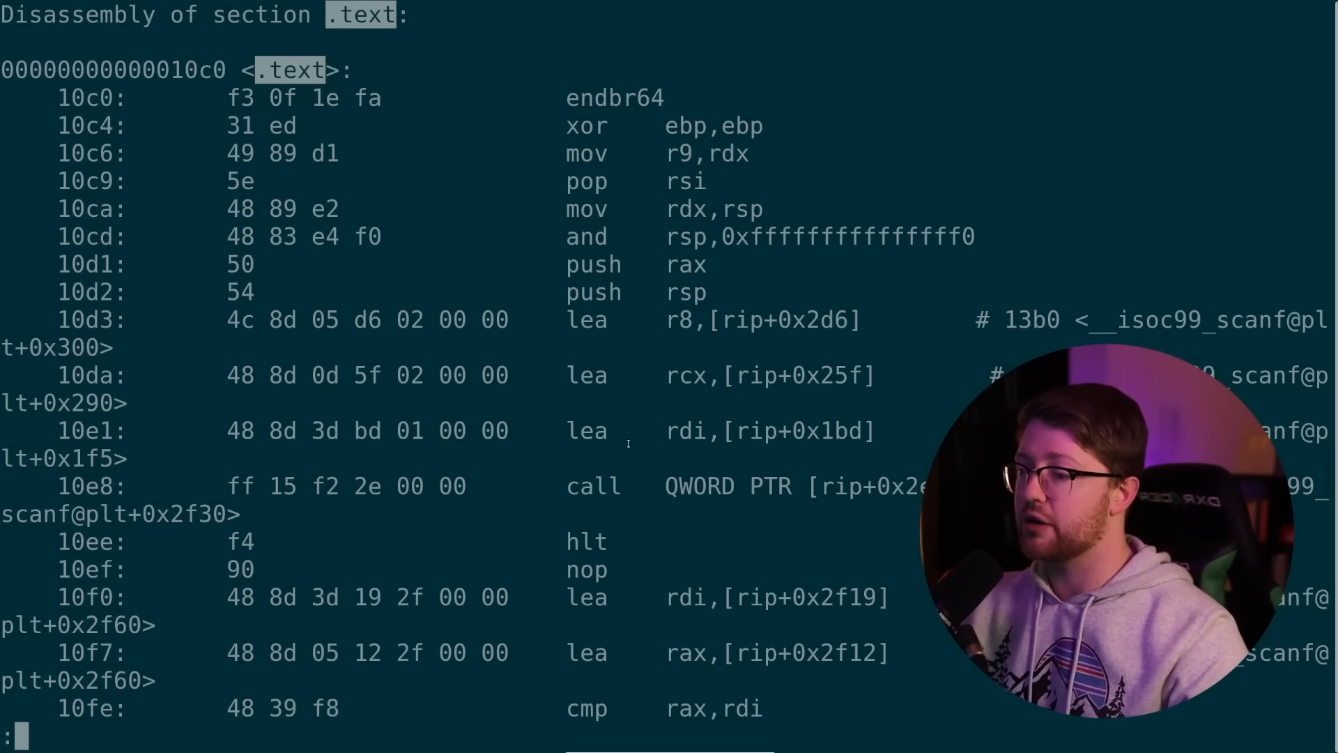
pyautogui.scroll(-3)
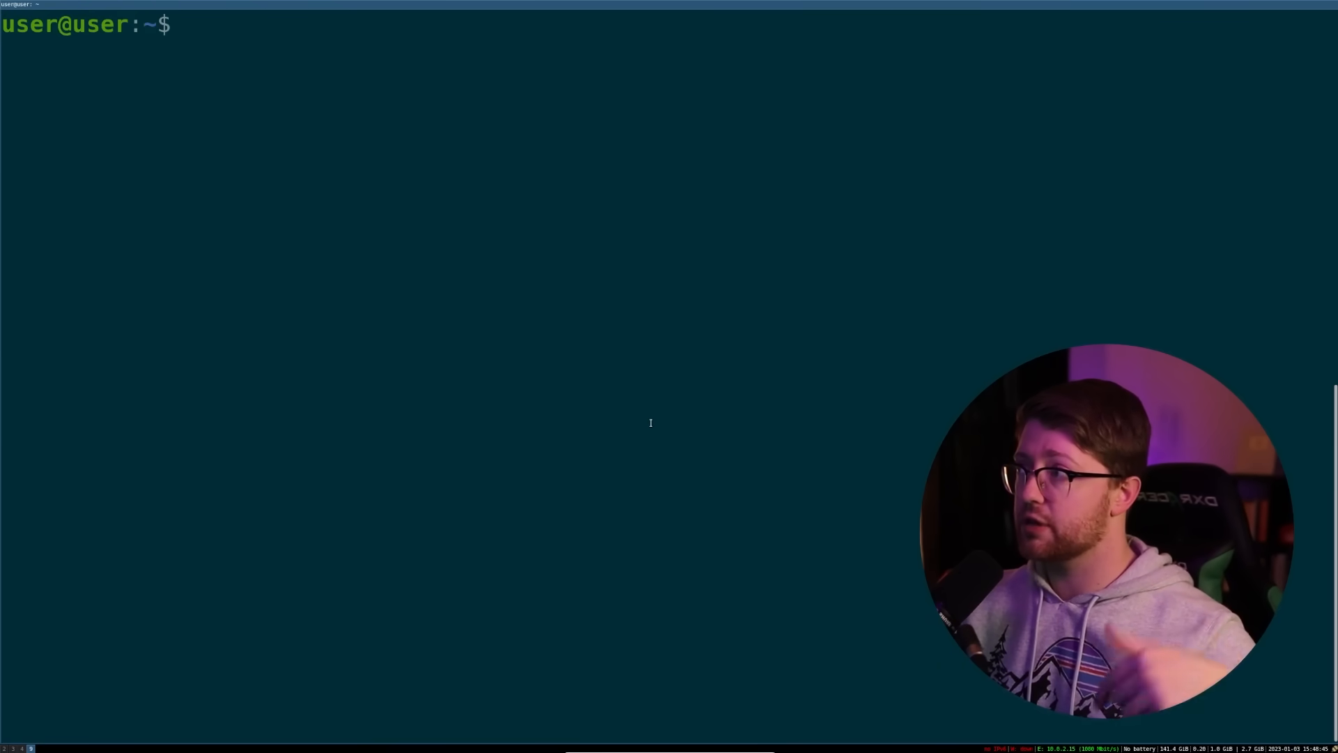
# Cancel the installer, list the idafree-8.2 folder and launch ./ida64
pyautogui.write('./idafree82_linux.run')
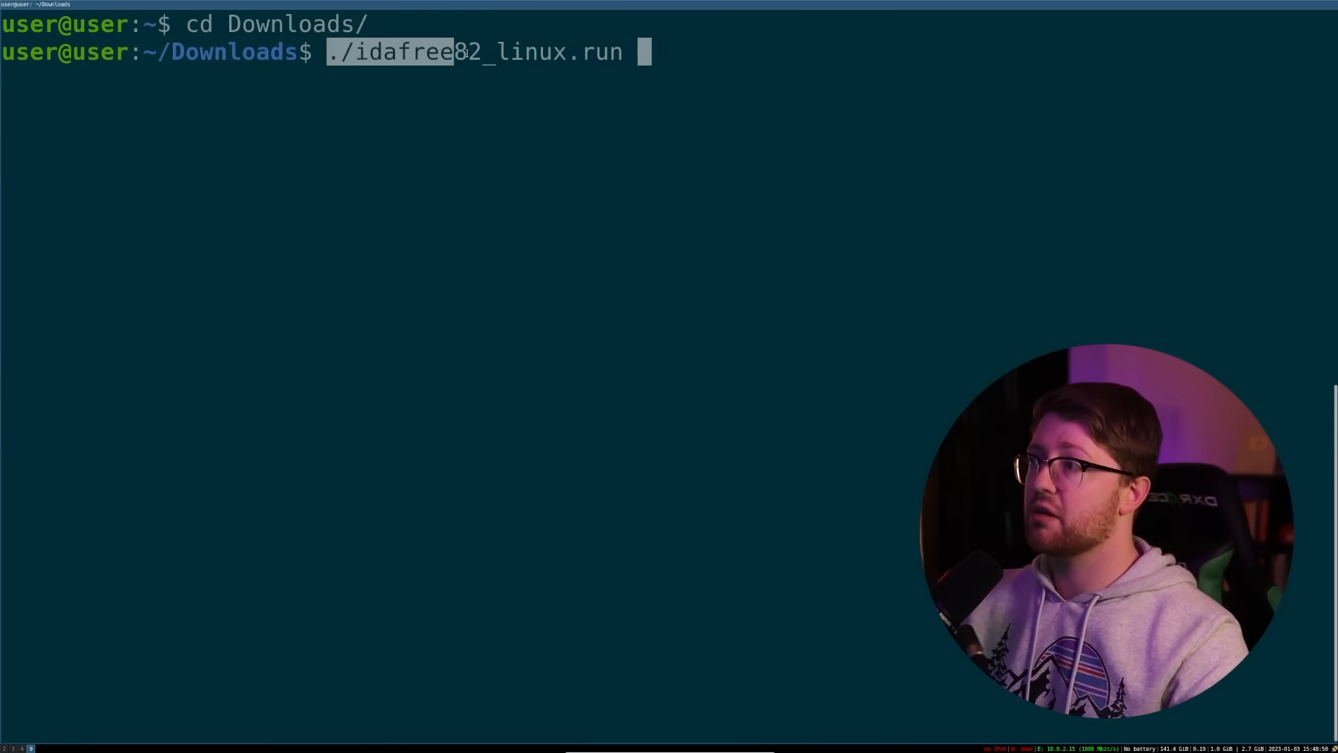
pyautogui.press('ctrl+c')
pyautogui.write('cd ~/idafree-8.2/')
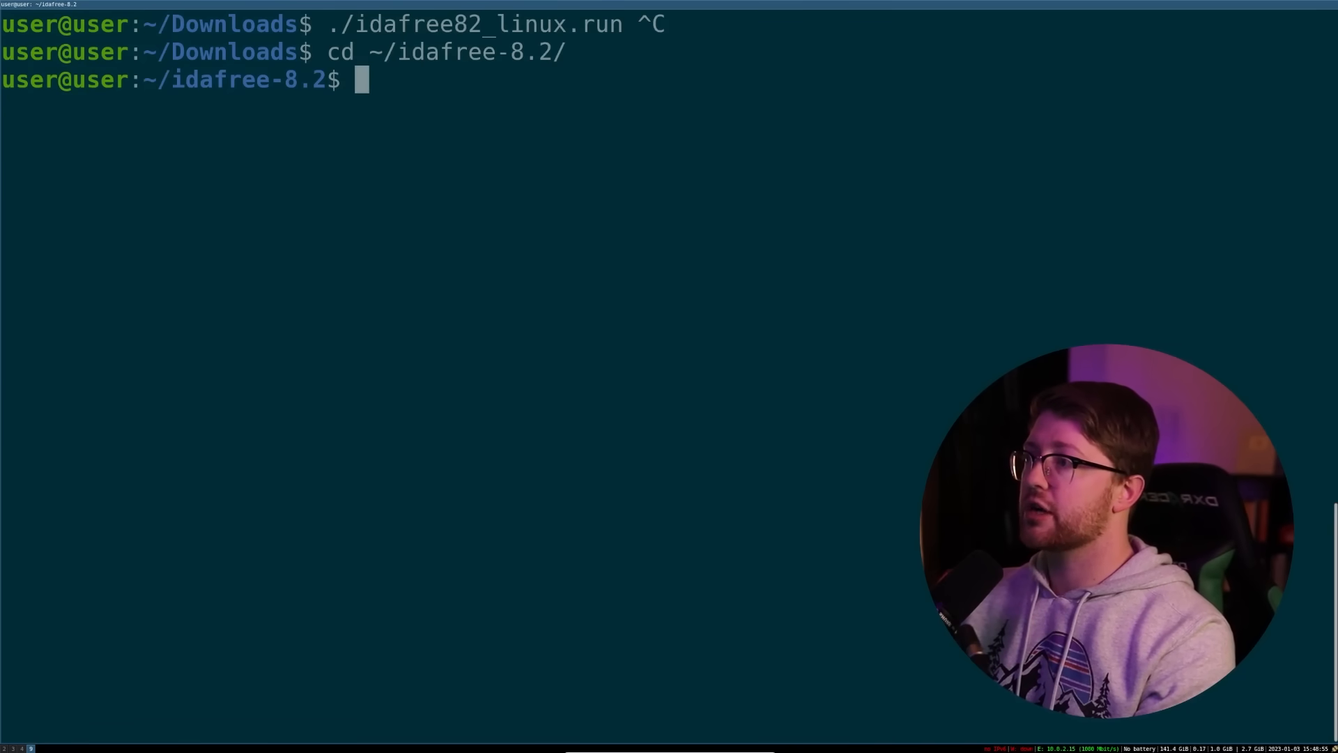
pyautogui.write('ls')
pyautogui.write('./ida64')
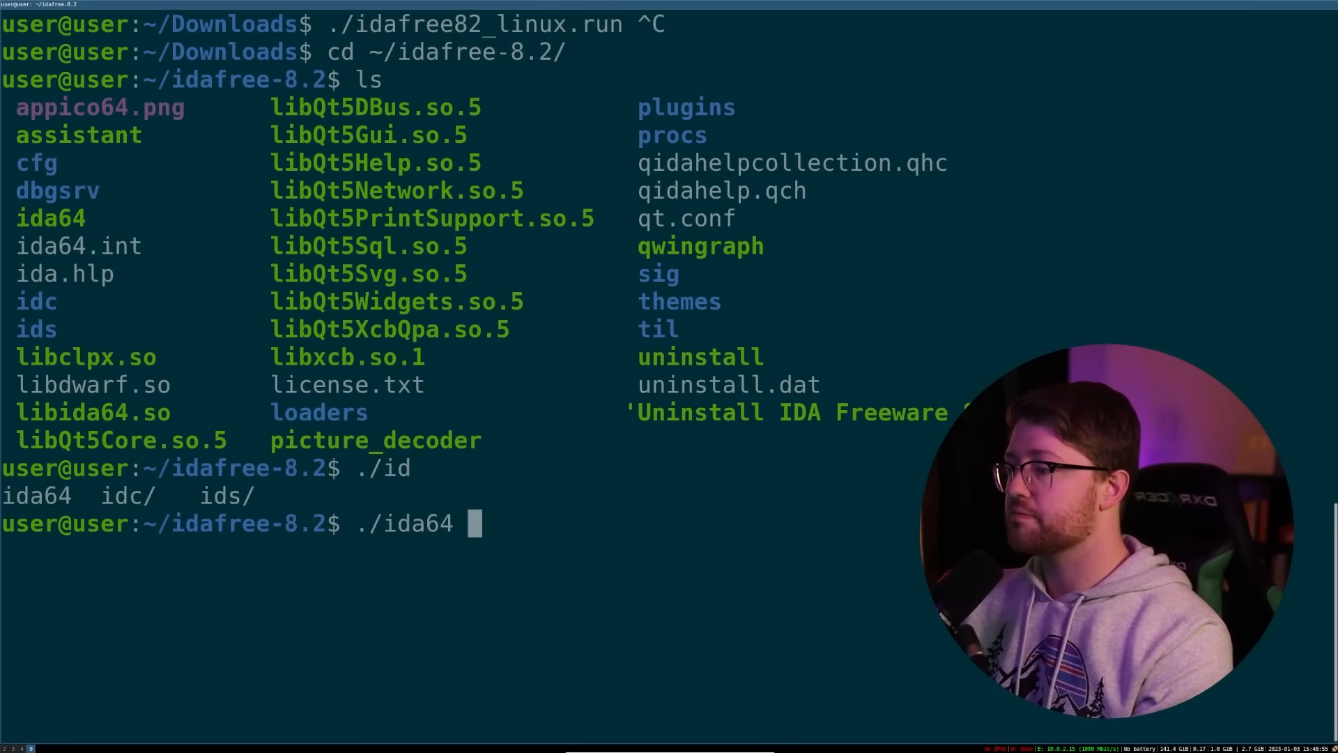
pyautogui.press('Return')
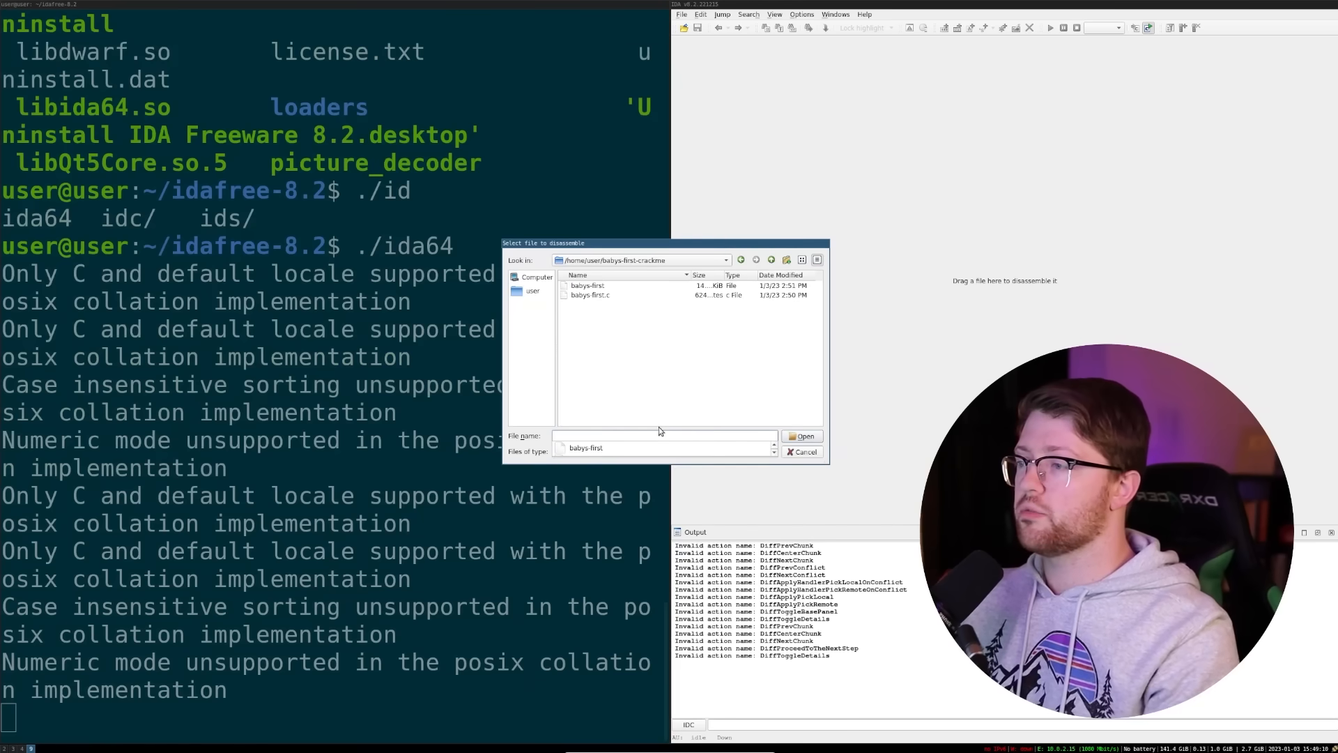
# Load babys-first into IDA as an ELF64 binary and let auto-analysis show the start routine
pyautogui.click(588, 284)
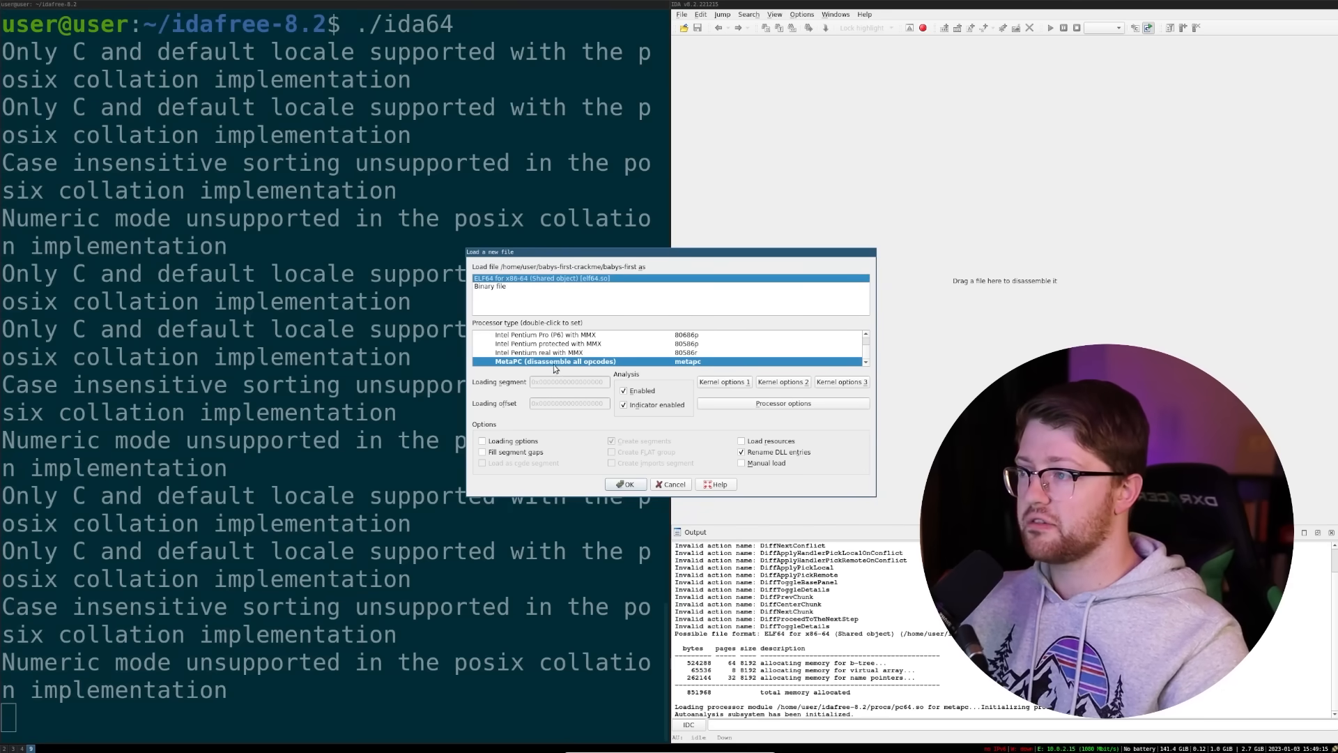
pyautogui.click(626, 483)
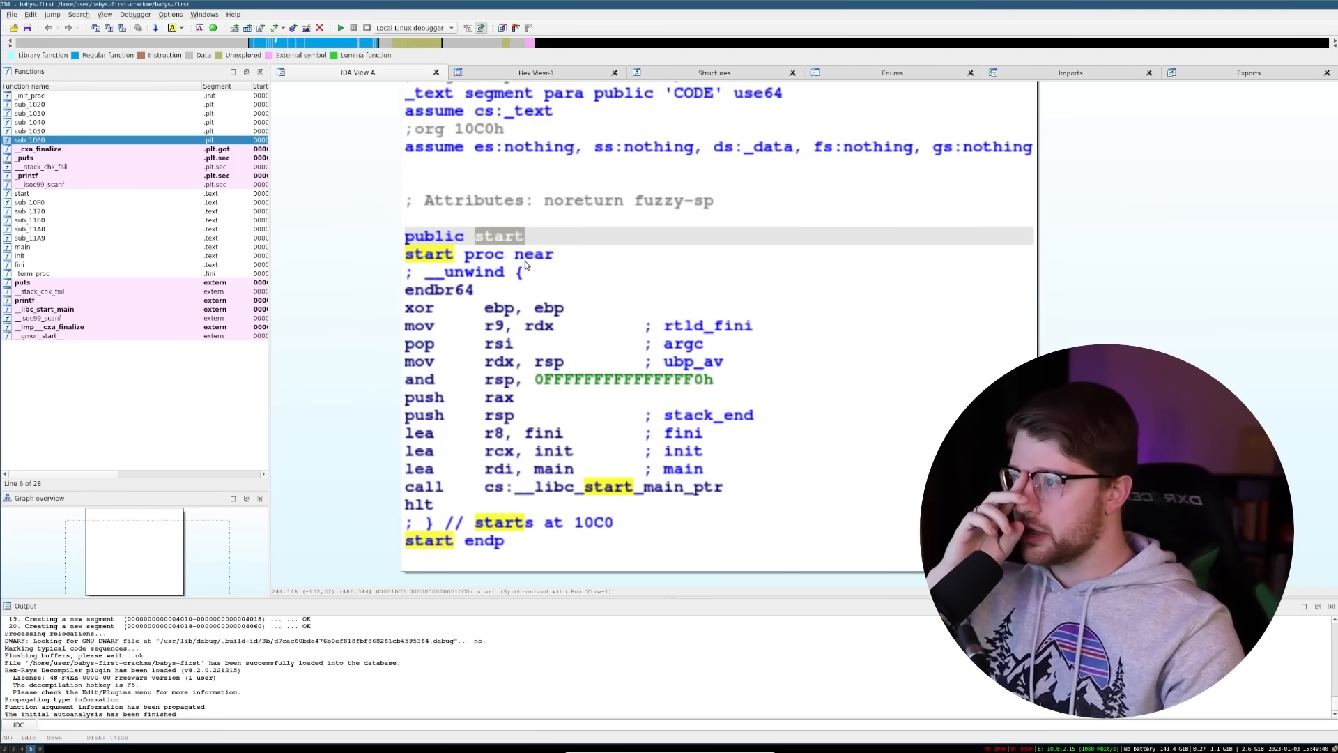
# Mark the main reference and rdi in the start routine's 'lea rdi, main' to reach main
pyautogui.click(555, 469)
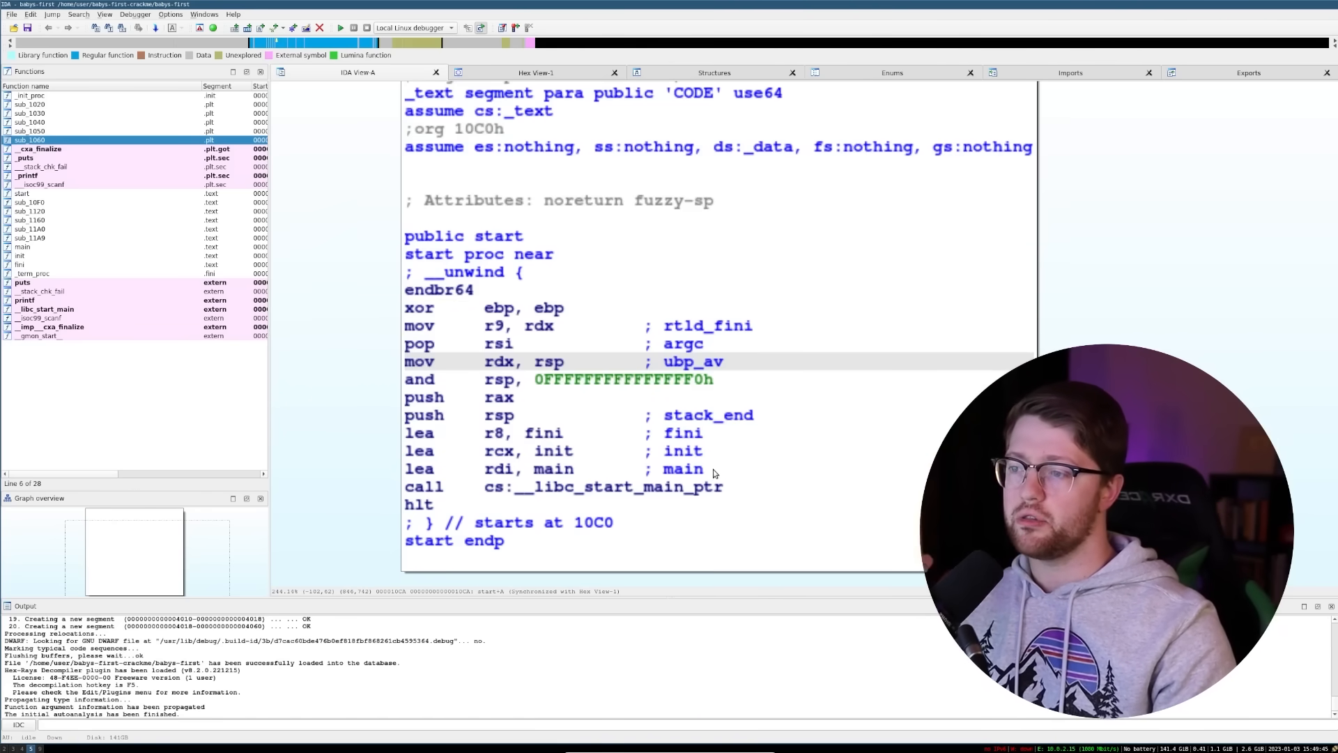
pyautogui.moveTo(811, 486)
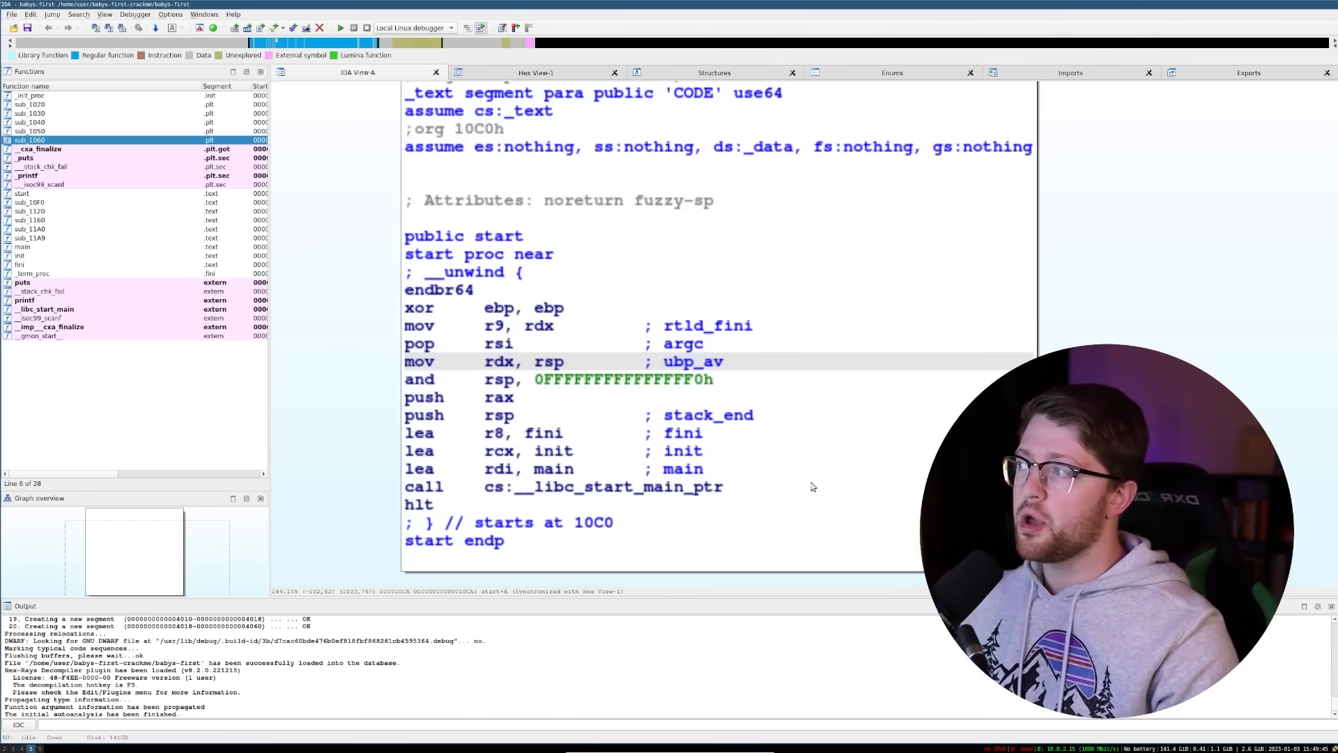
pyautogui.moveTo(681, 477)
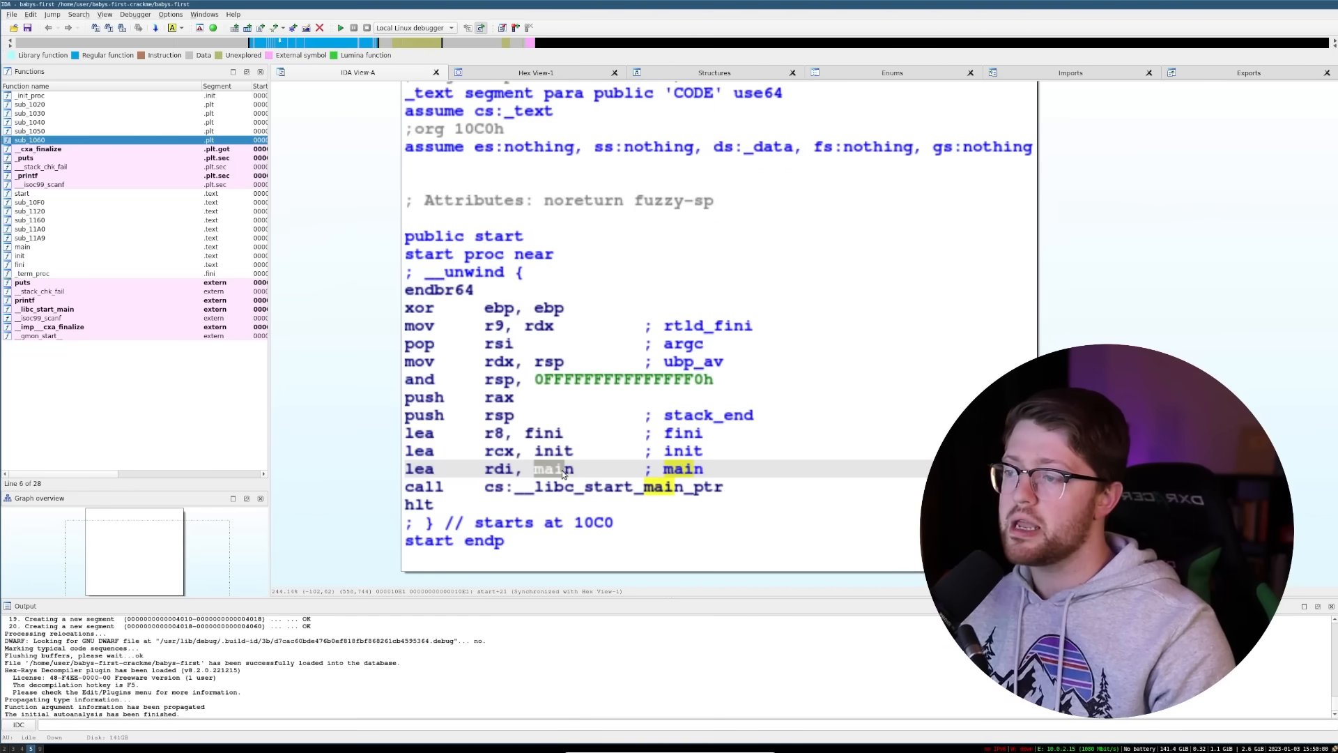
pyautogui.click(499, 468)
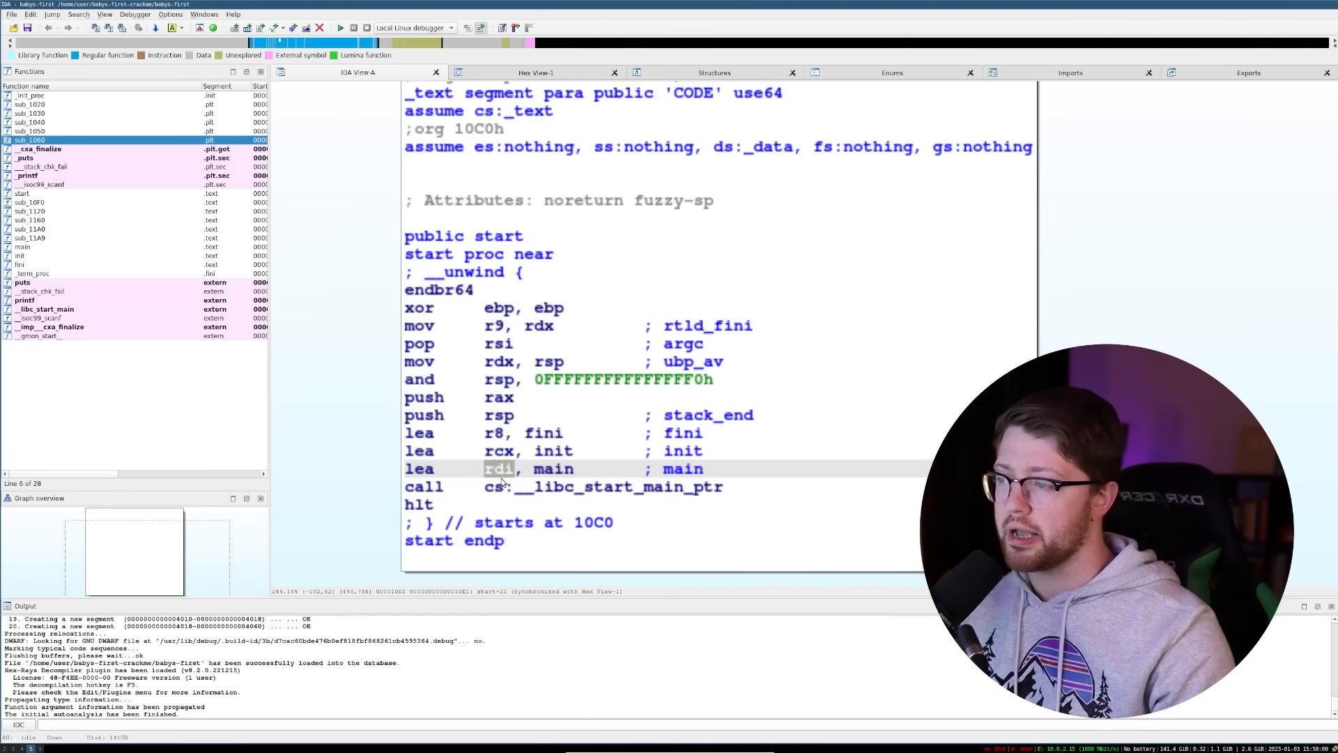
pyautogui.click(499, 468)
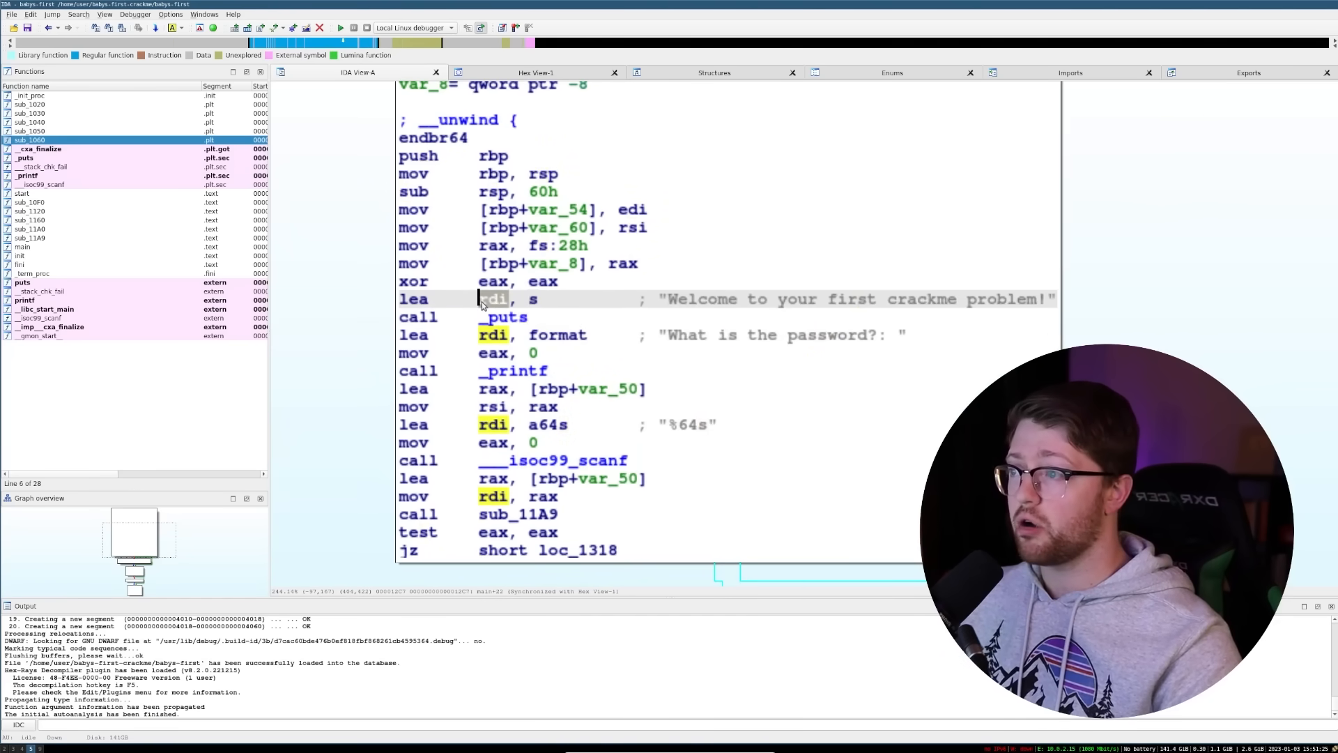
# Trace main's welcome printf and rax uses, then select the var_50 password buffer variable
pyautogui.doubleClick(701, 298)
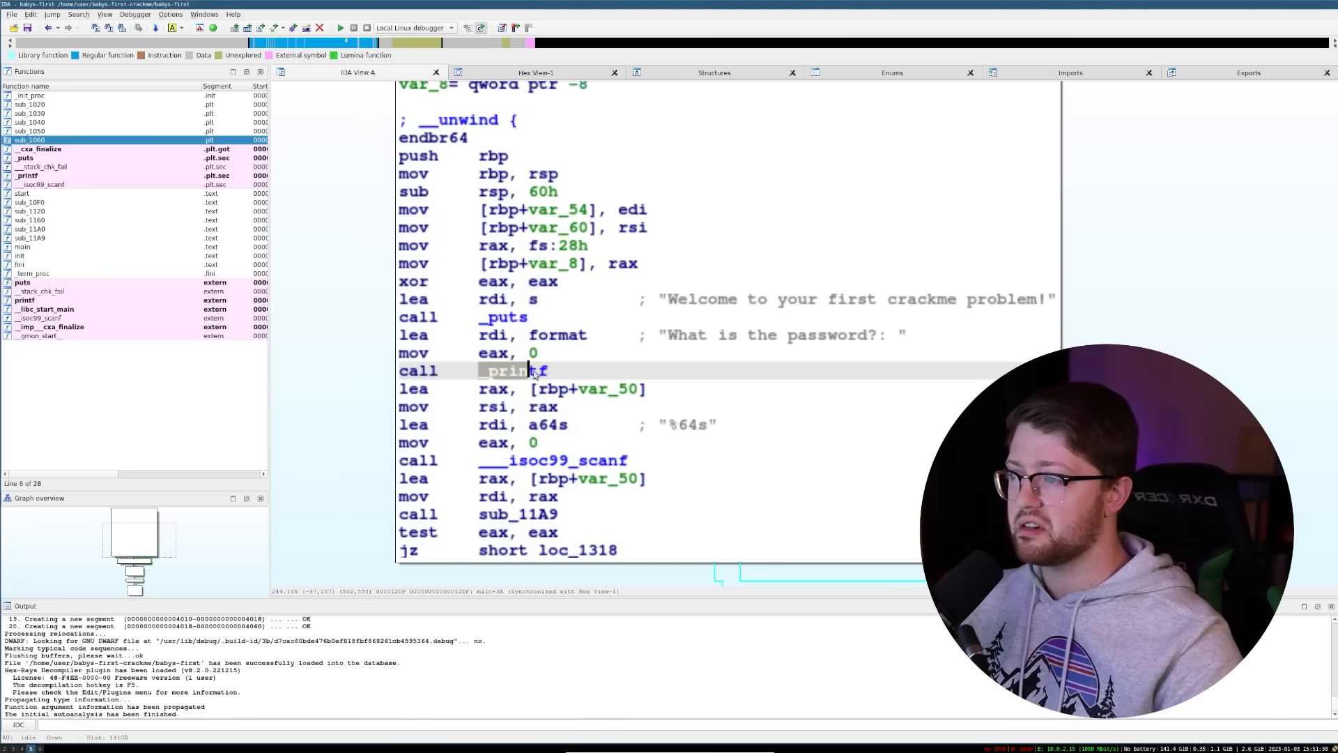
pyautogui.click(589, 389)
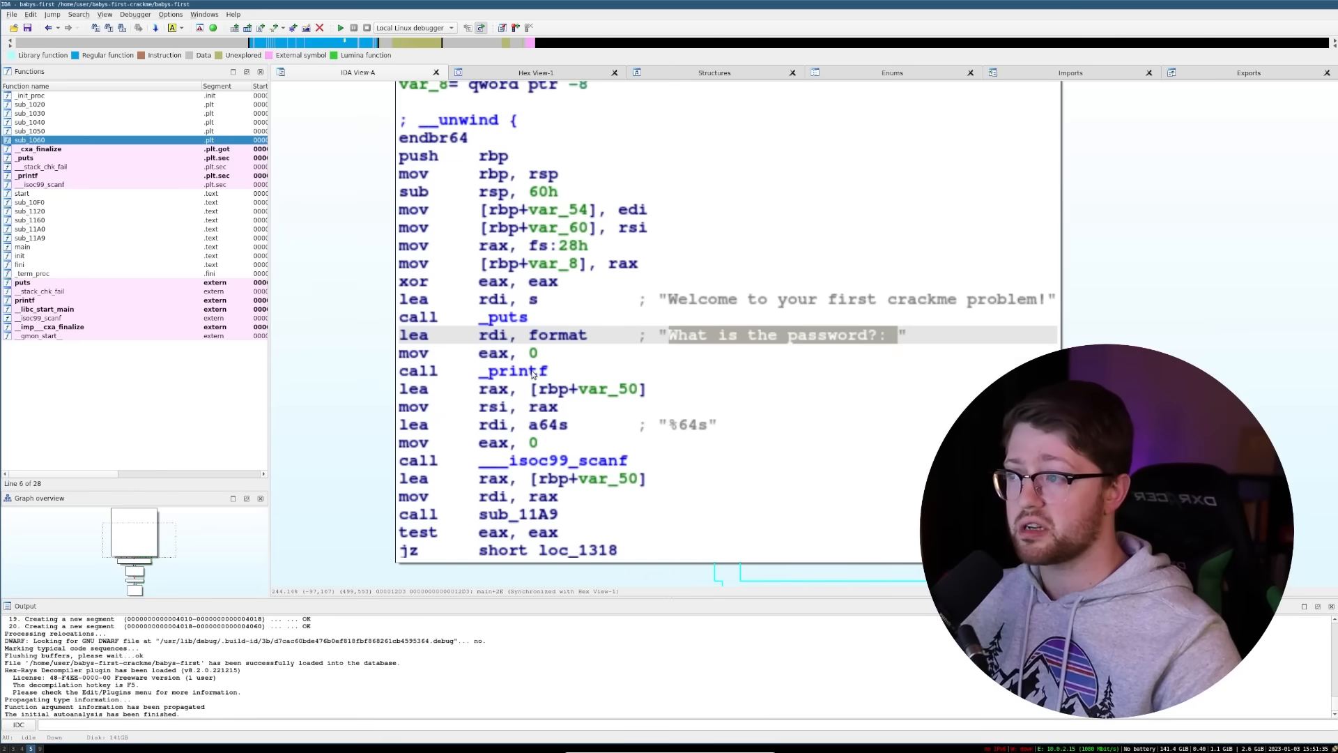
pyautogui.moveTo(770, 454)
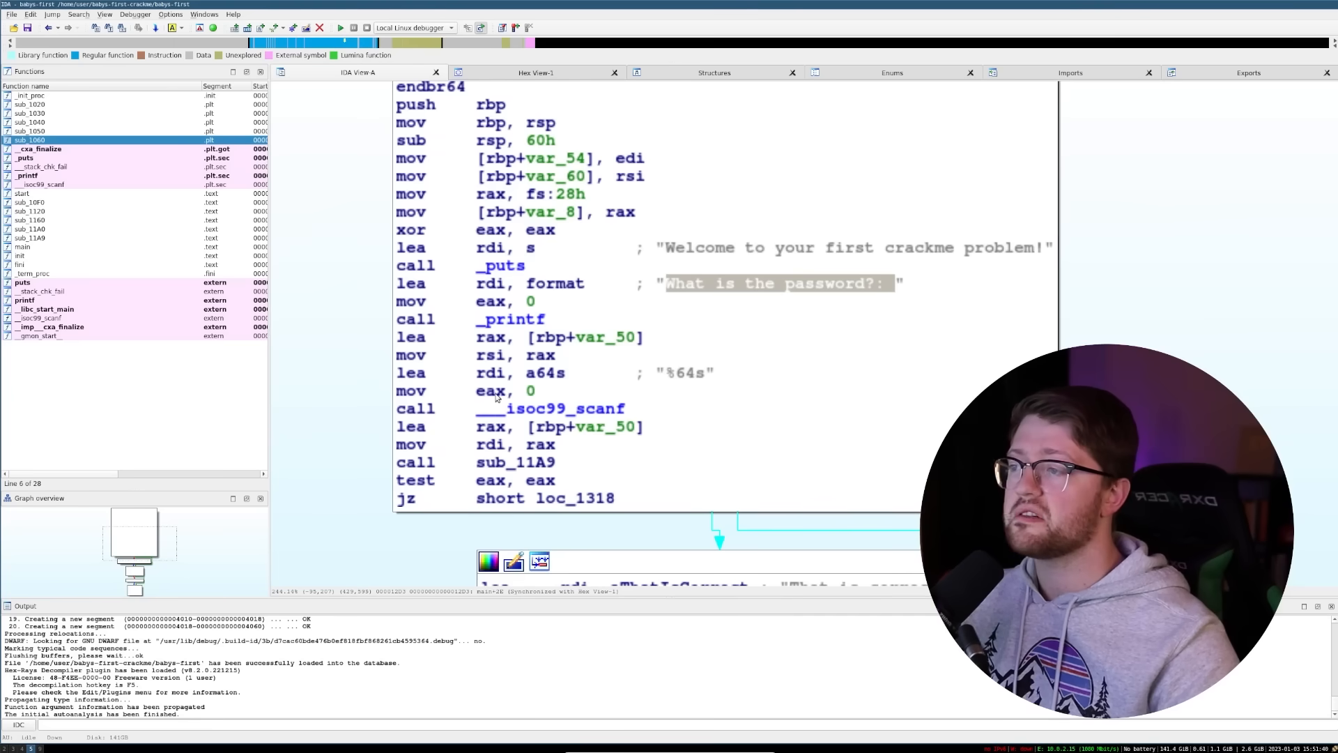
pyautogui.click(491, 372)
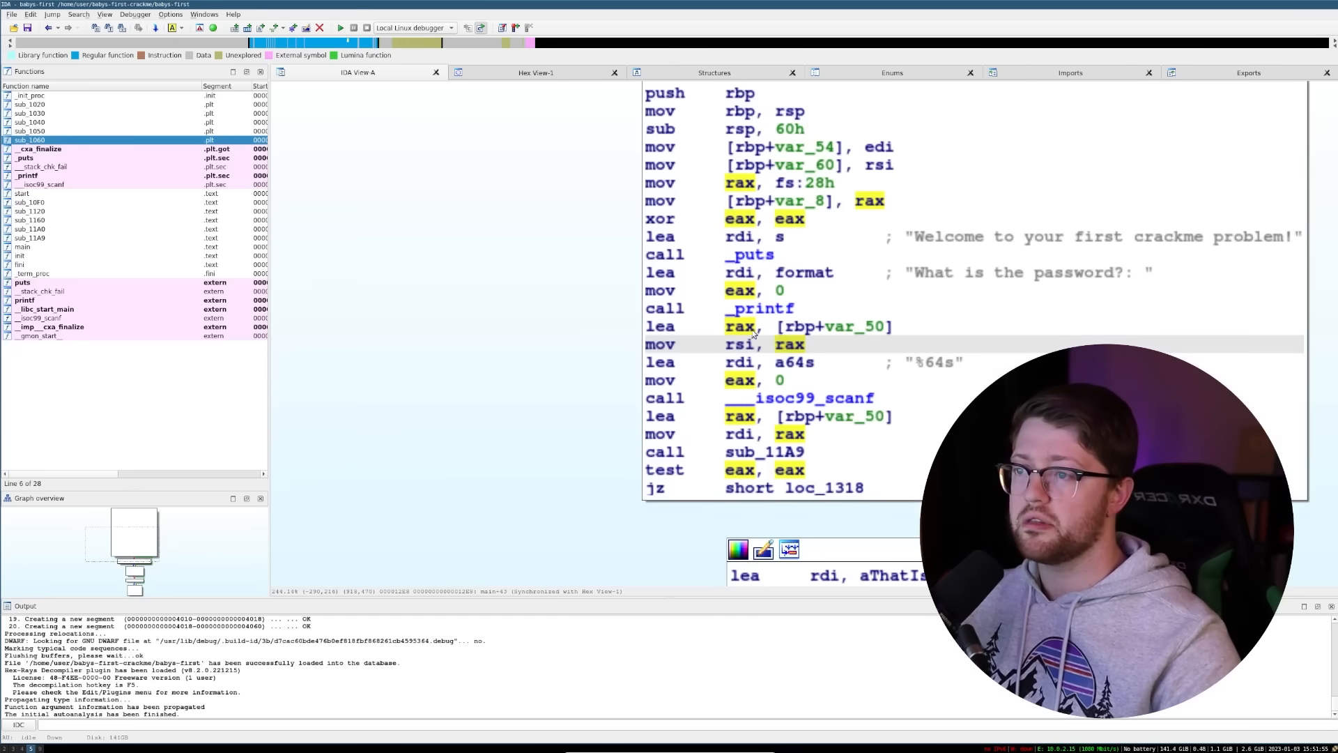
pyautogui.click(739, 326)
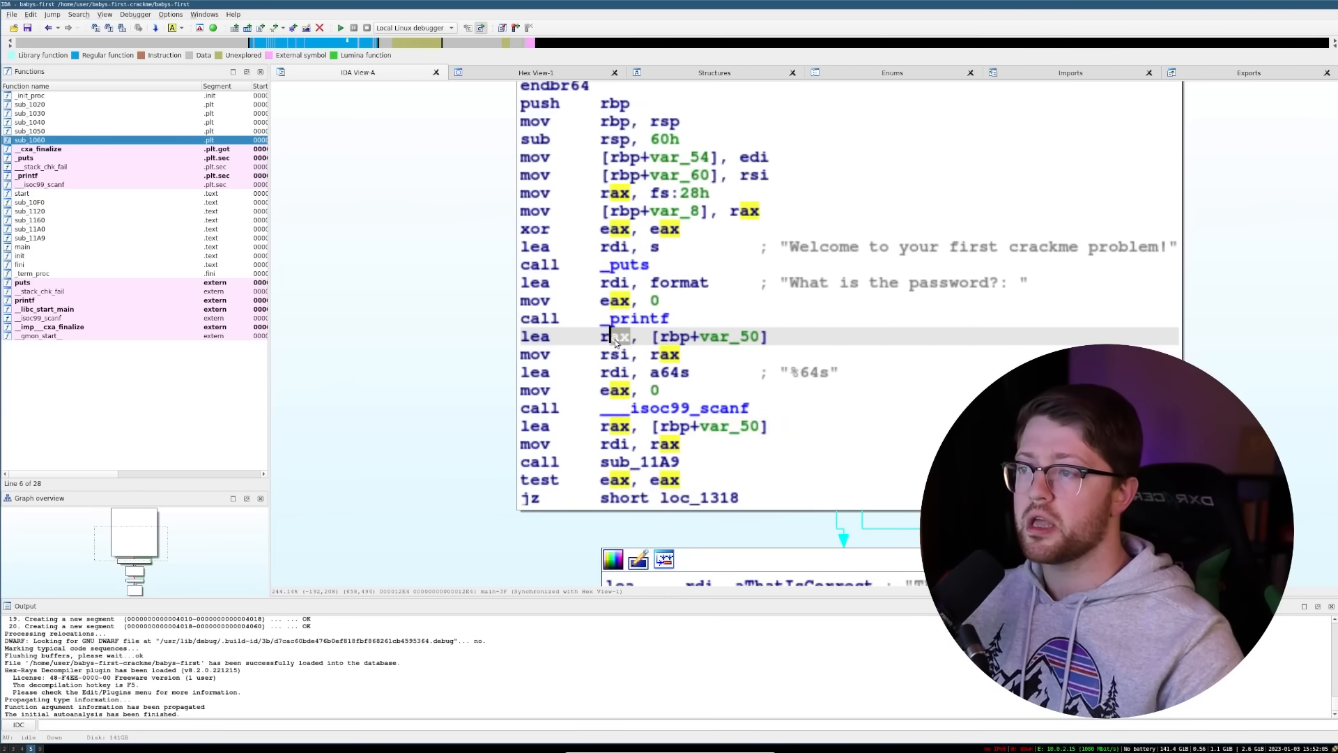
pyautogui.click(615, 354)
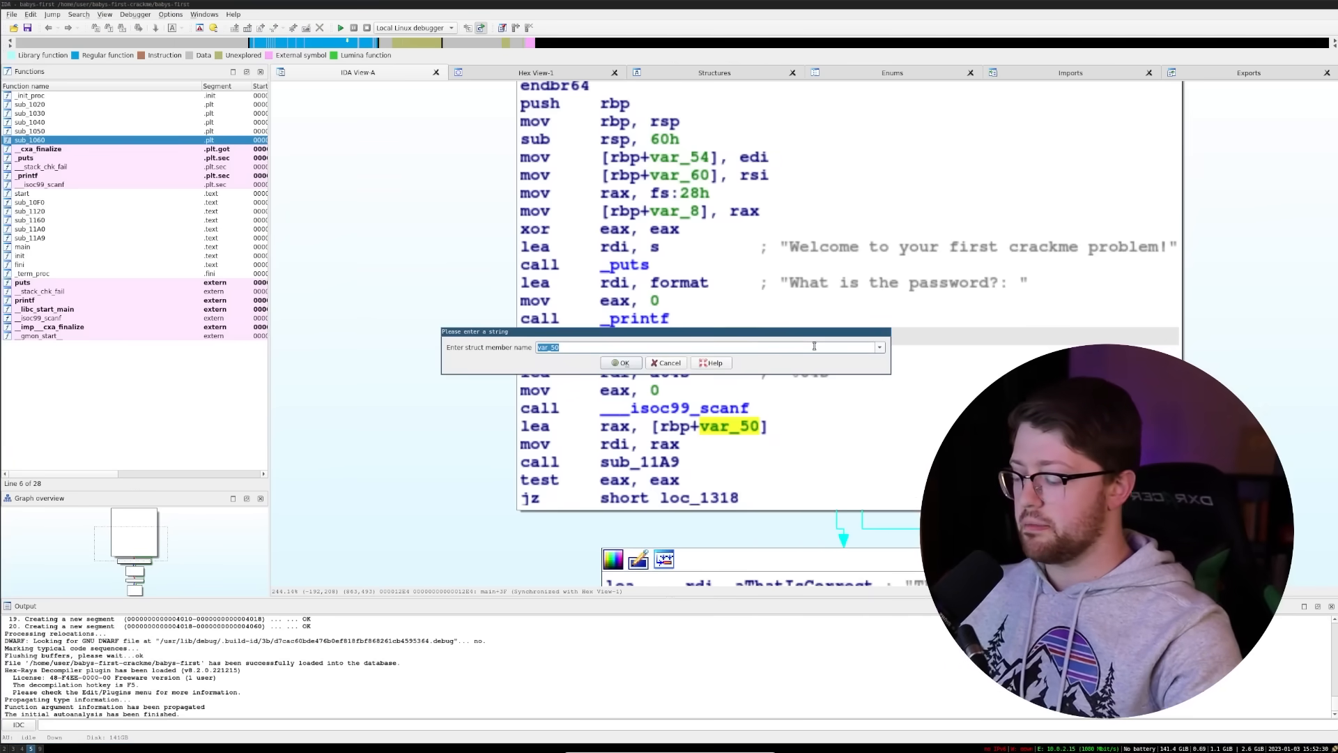
# Enter 'buffer' as the new name for var_50 in main
pyautogui.click(622, 363)
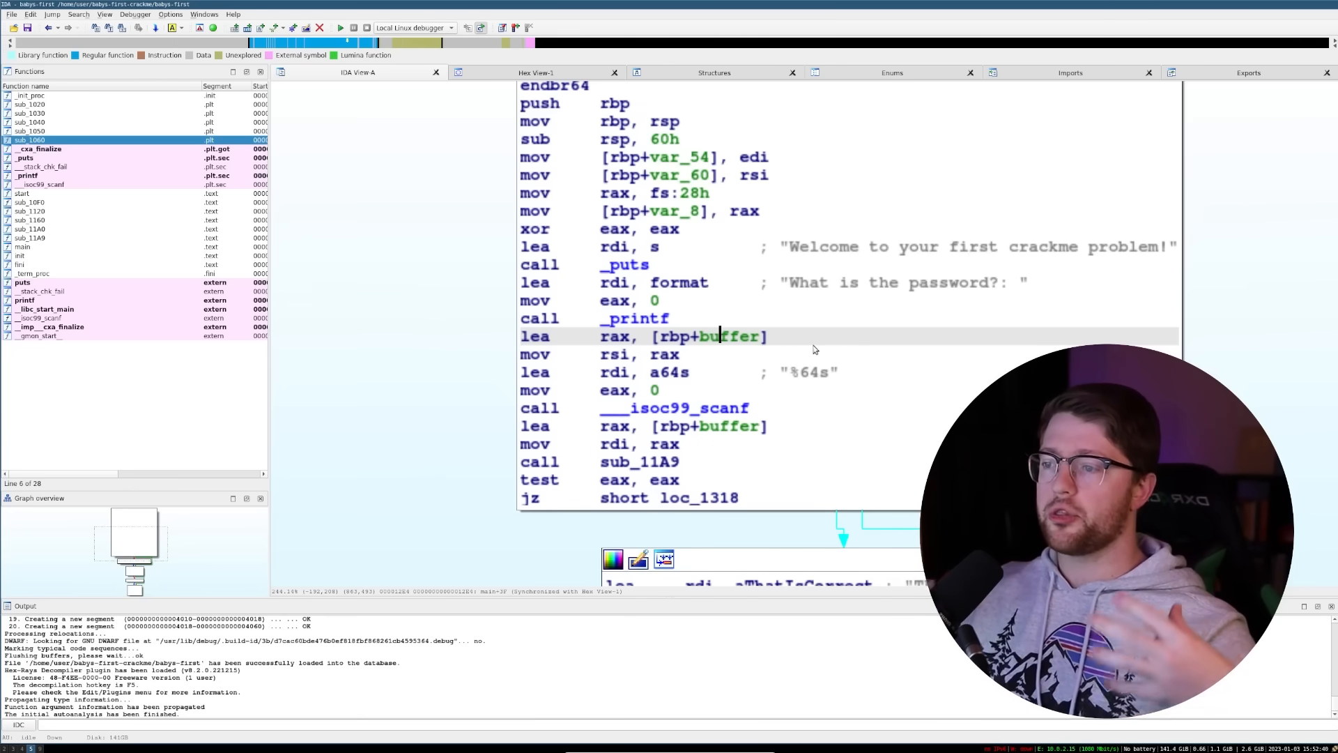
pyautogui.moveTo(635, 318)
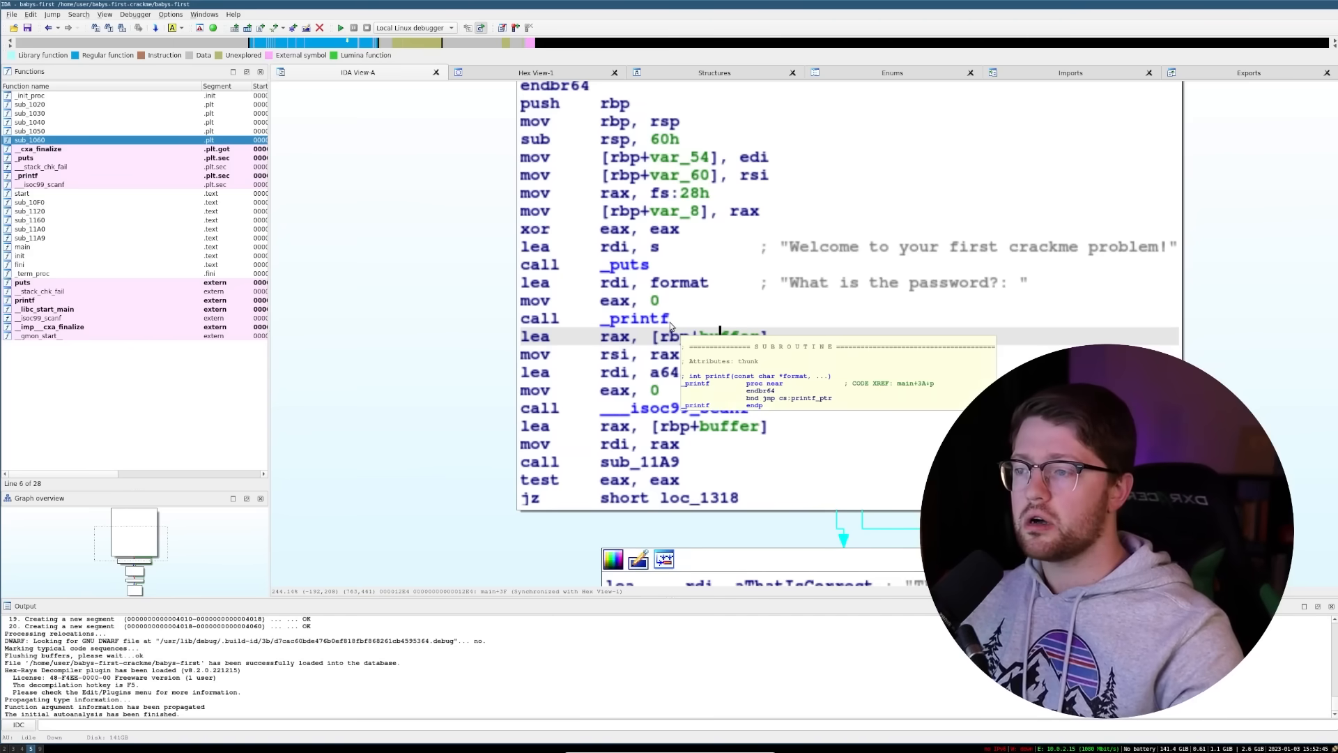
pyautogui.moveTo(602, 435)
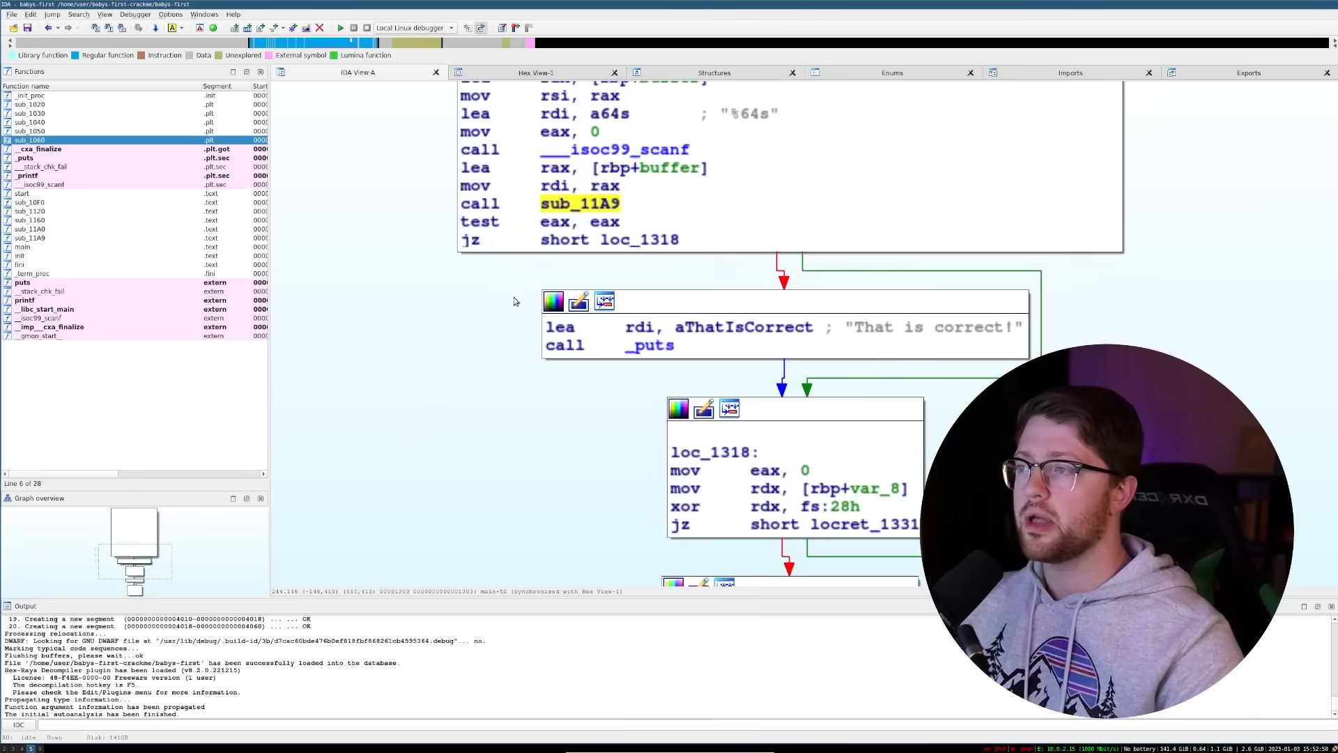
pyautogui.scroll(-3)
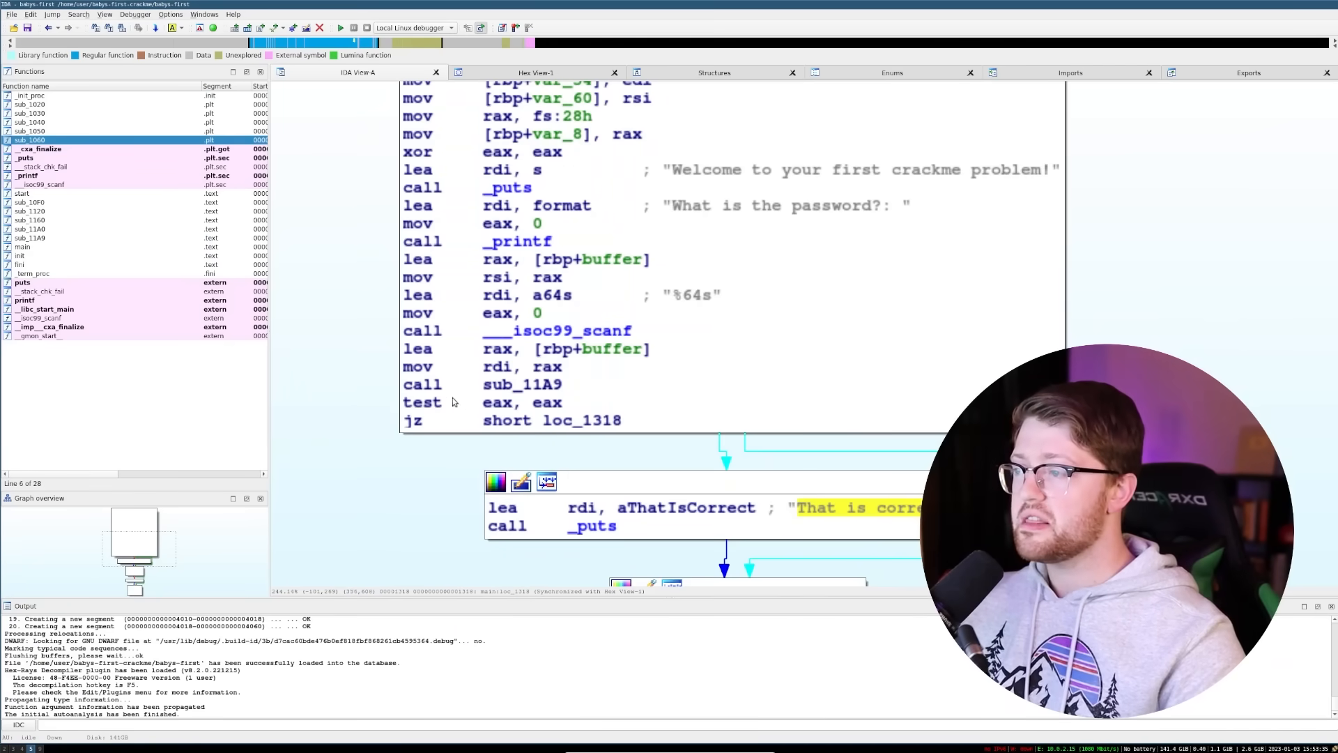
pyautogui.moveTo(522, 384)
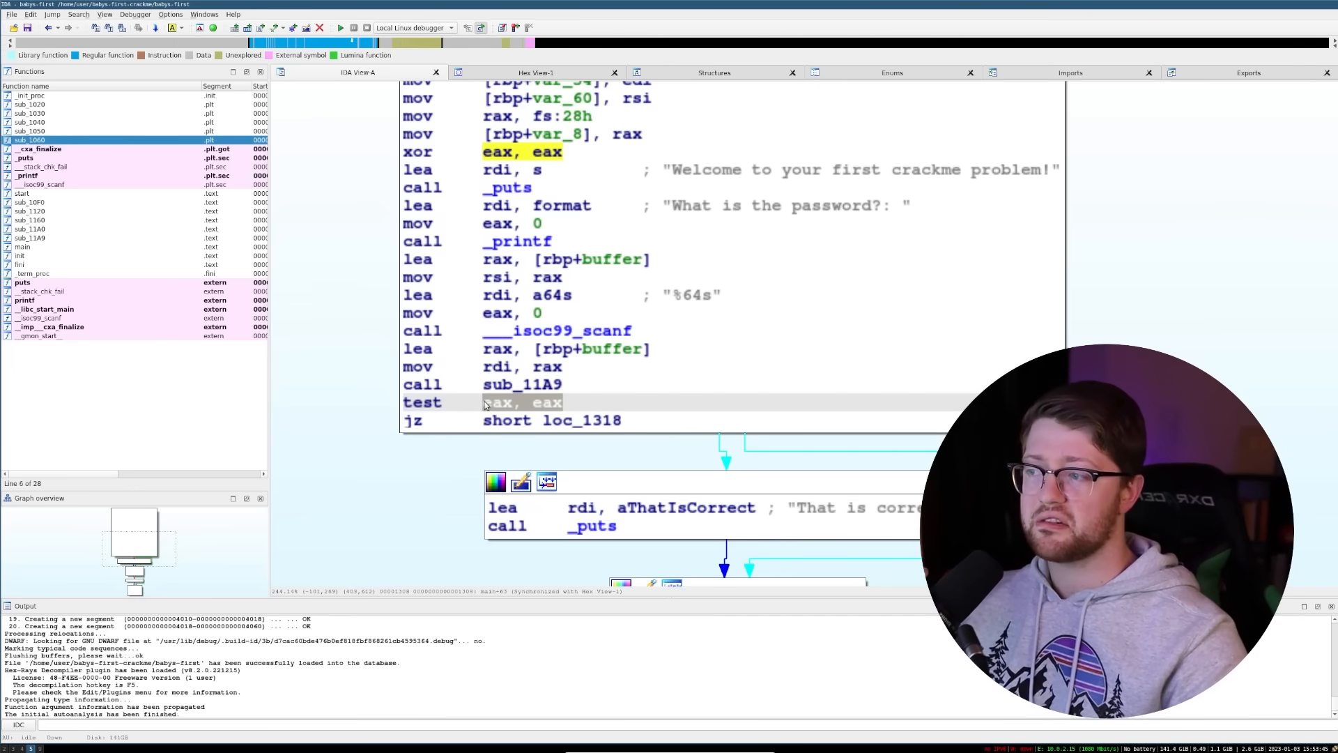
pyautogui.click(508, 419)
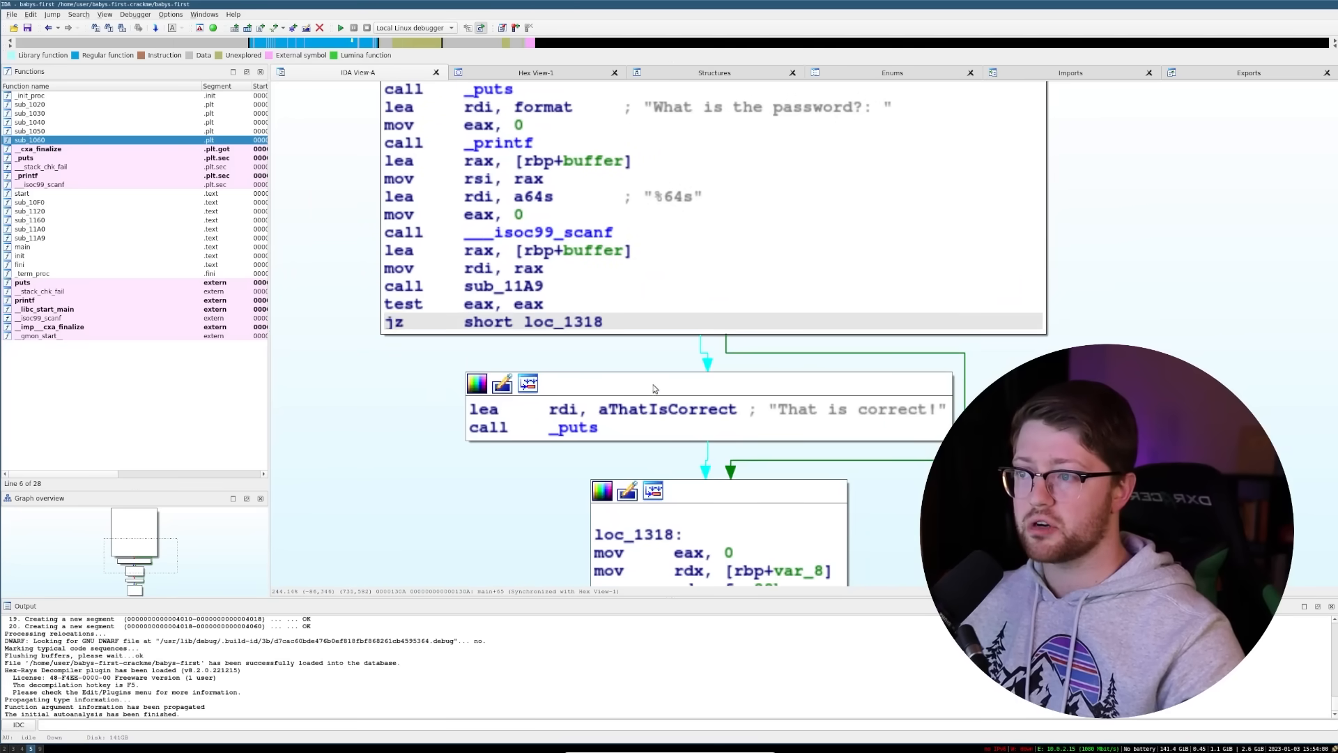
pyautogui.moveTo(719, 413)
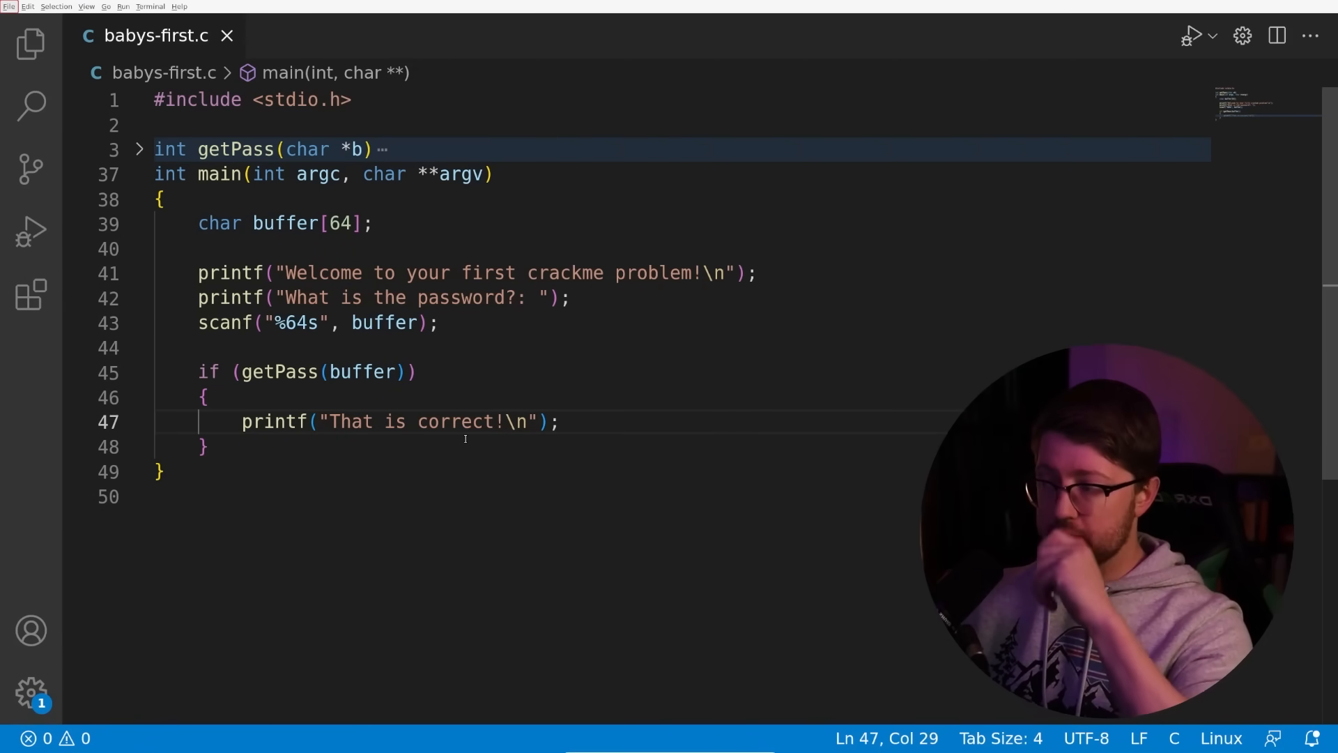
pyautogui.moveTo(241, 370); pyautogui.dragTo(395, 370)
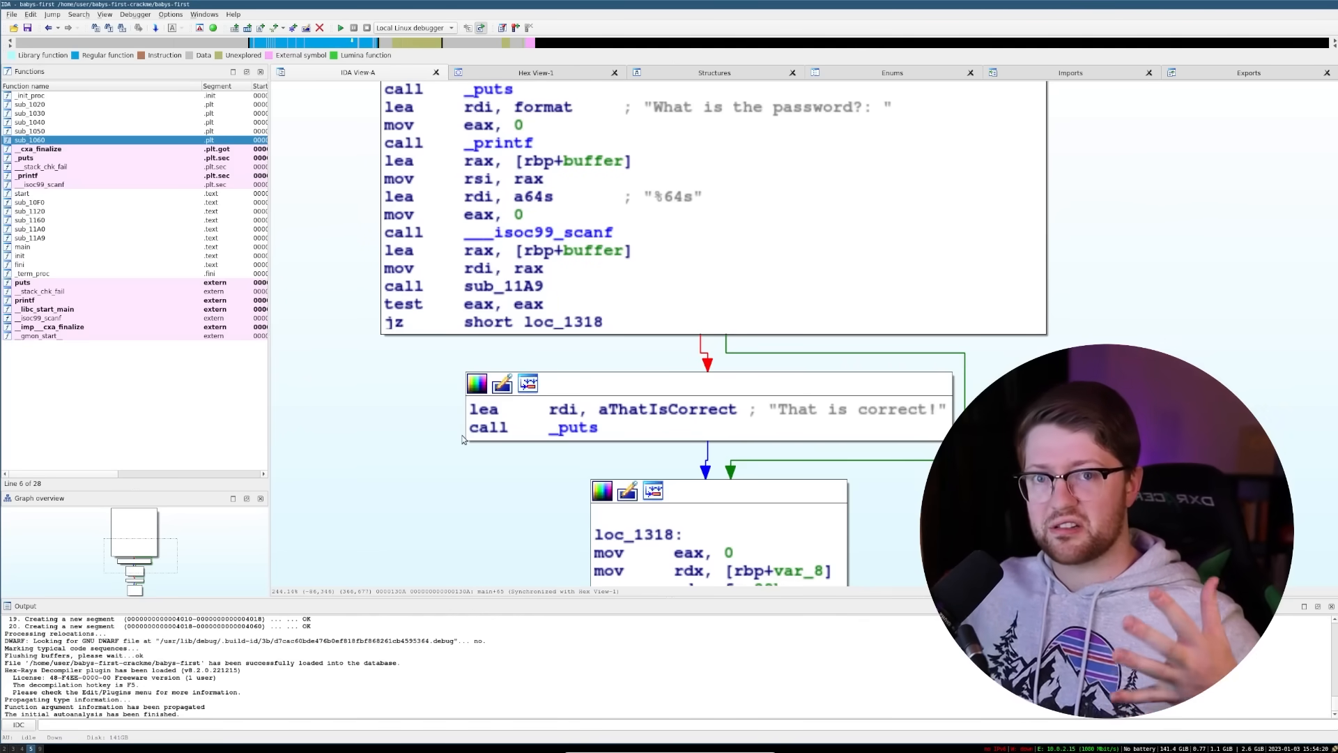
# Select the called function sub_11A9 and start renaming it to getPass
pyautogui.click(511, 286)
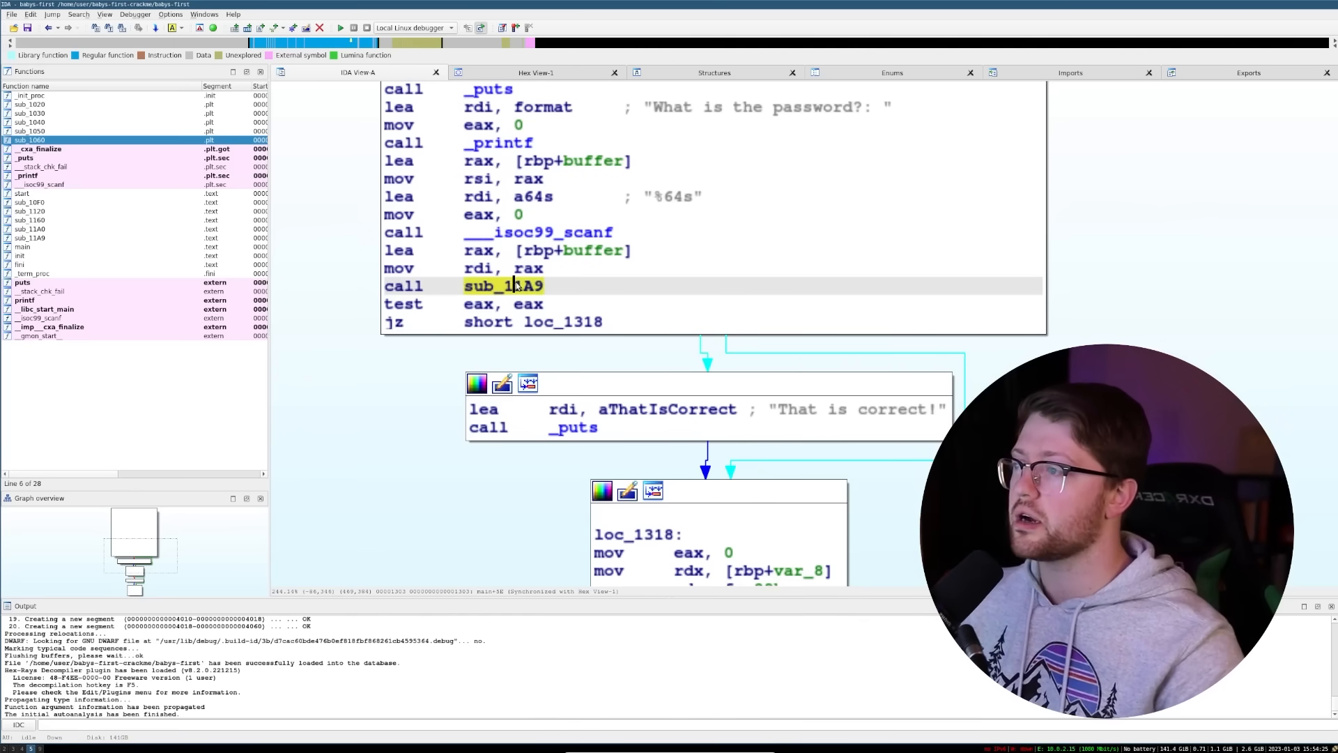
pyautogui.press('n')
pyautogui.write('getPass')
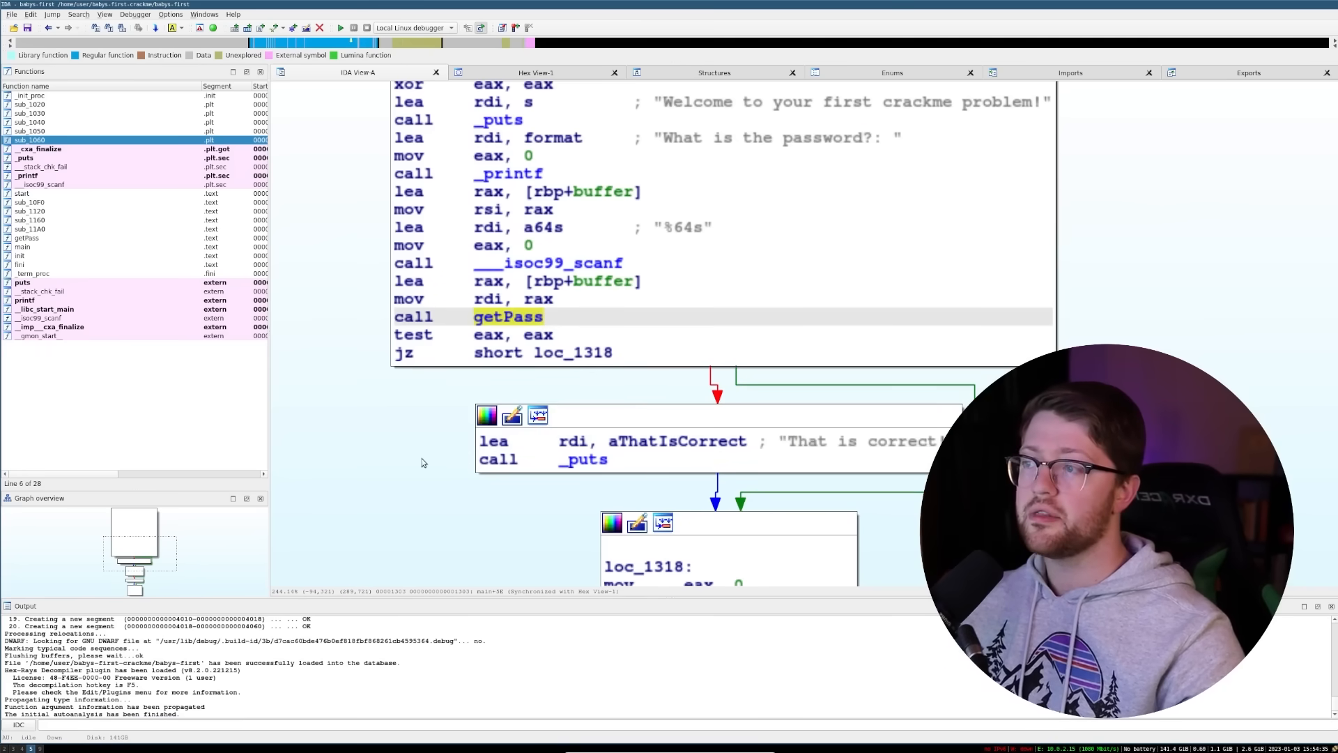
pyautogui.moveTo(507, 316)
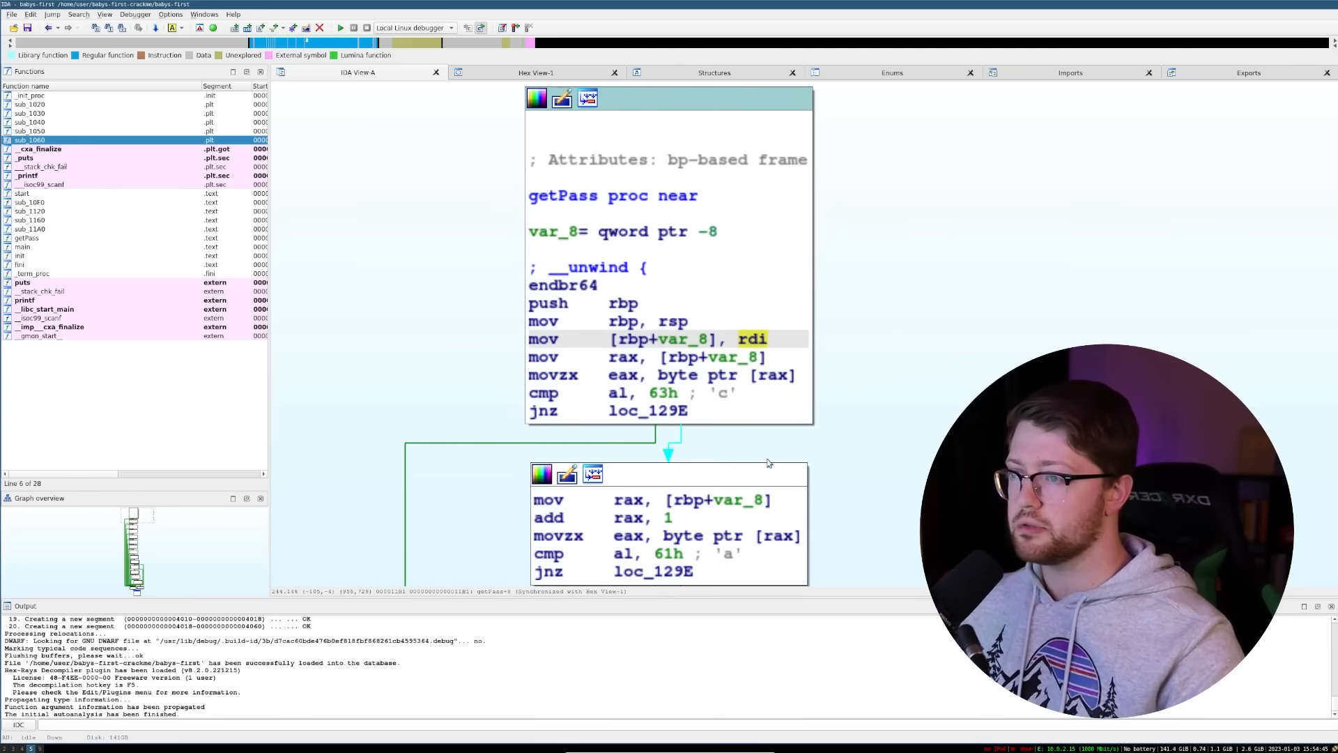
pyautogui.moveTo(770, 273)
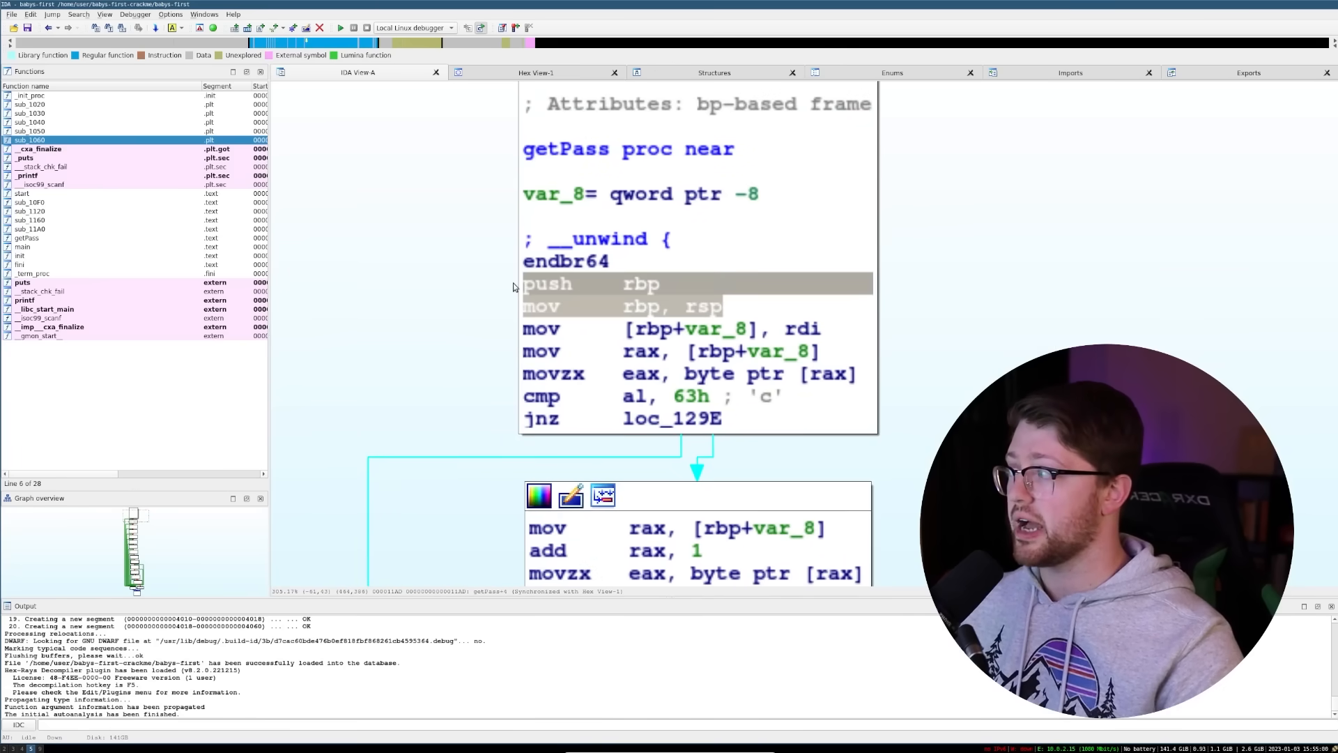
# Rename getPass's argument variable var_8 to buffer
pyautogui.click(793, 329)
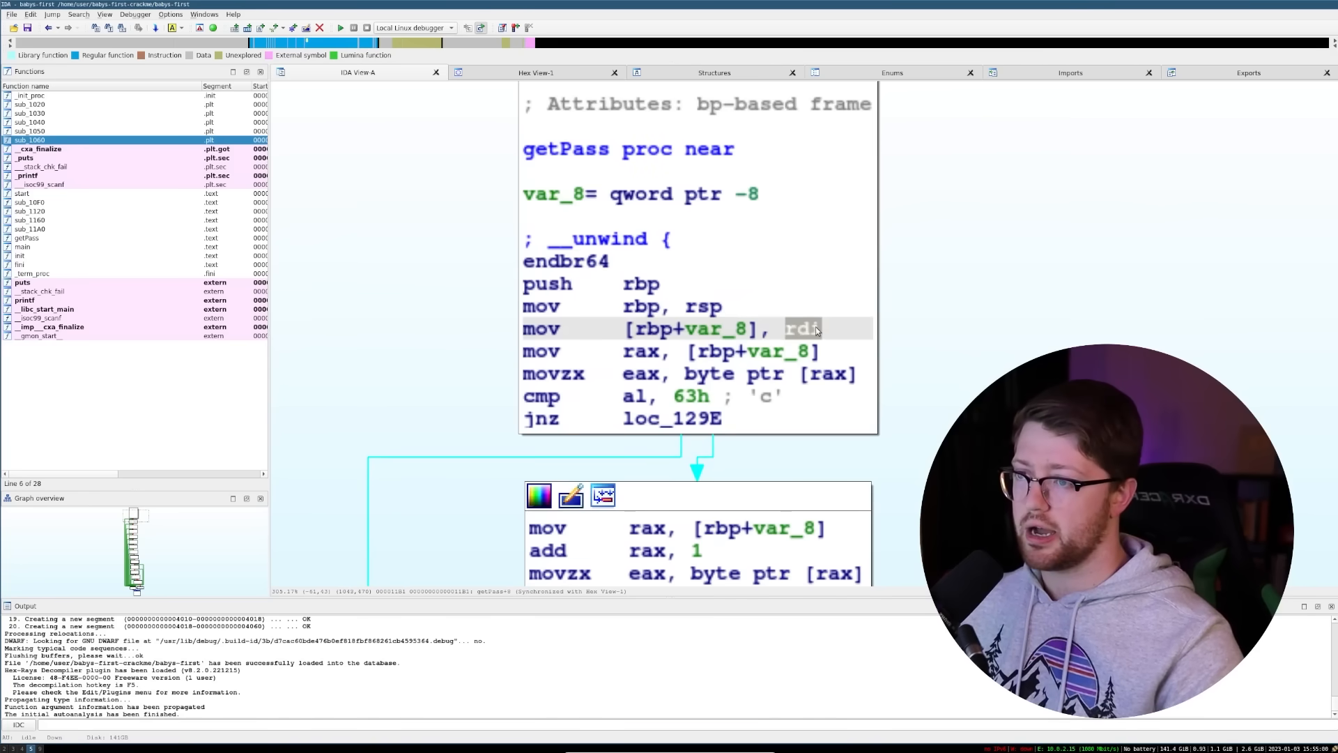
pyautogui.rightClick(725, 329)
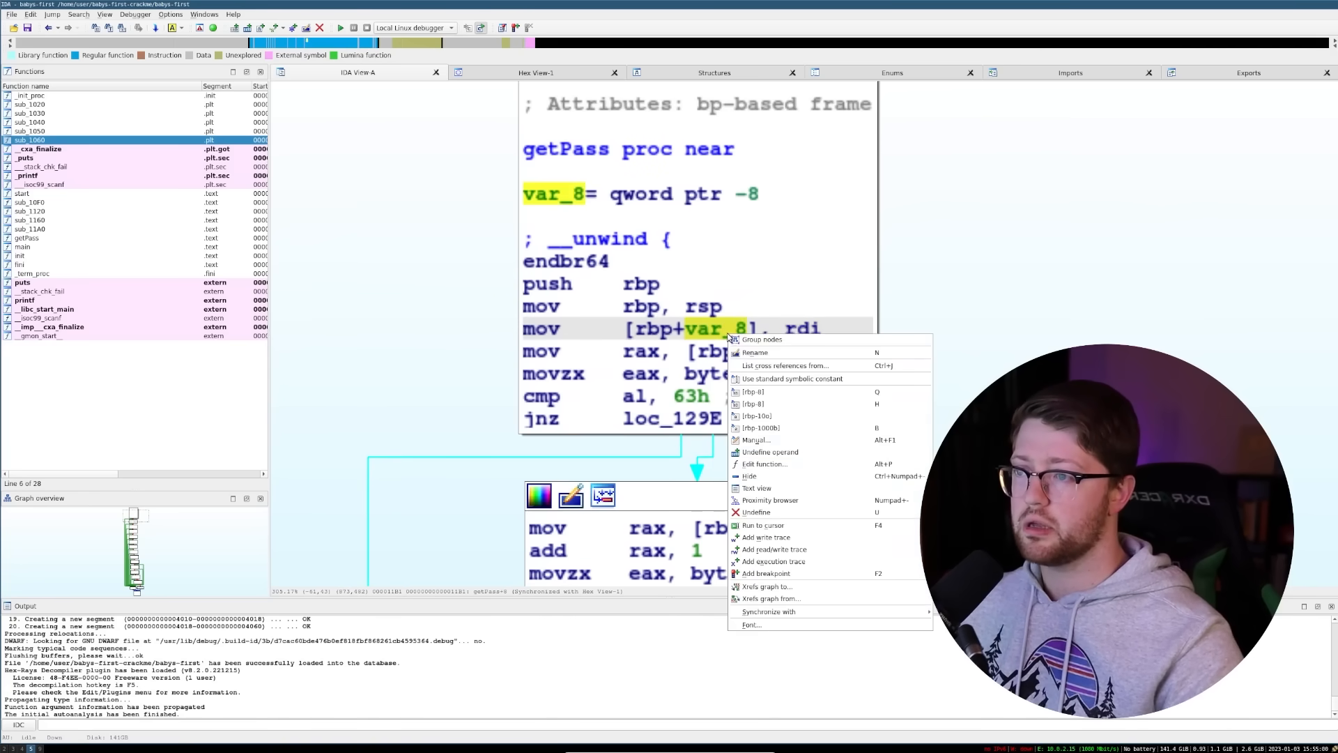
pyautogui.click(754, 351)
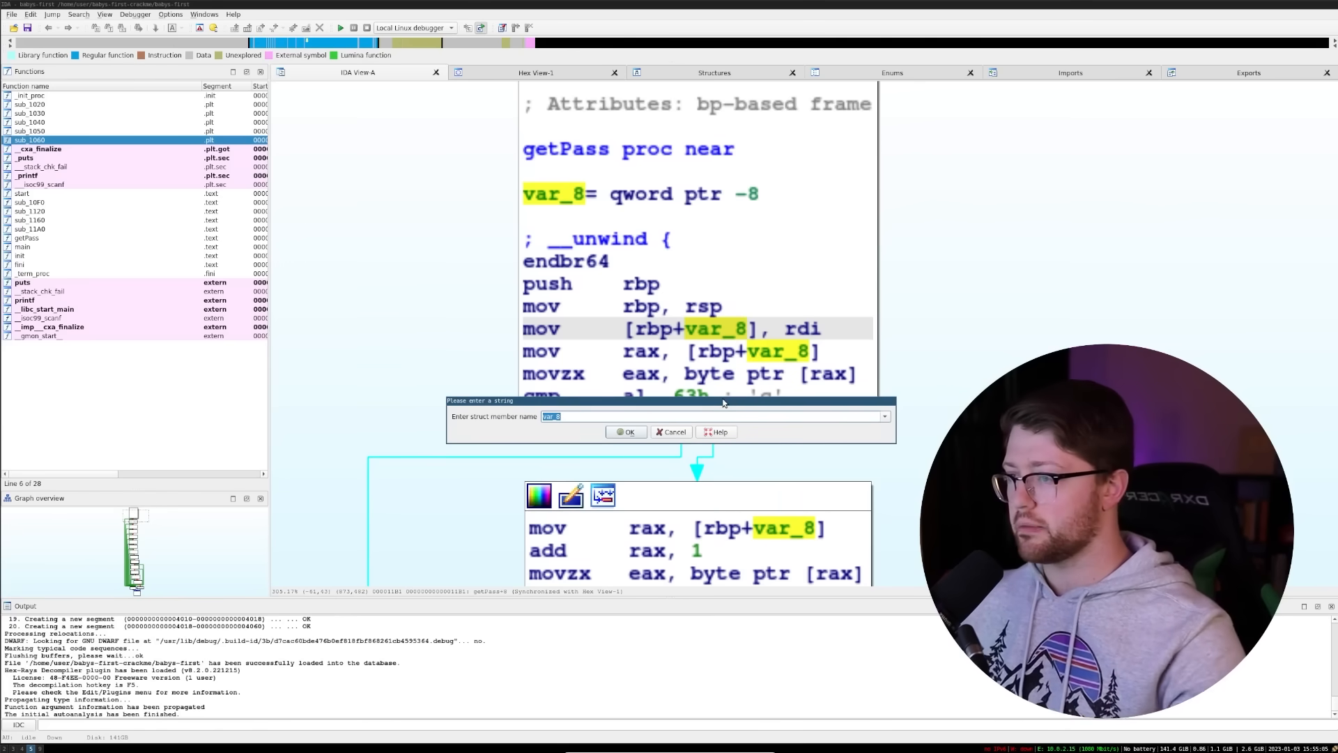
pyautogui.write('buffer')
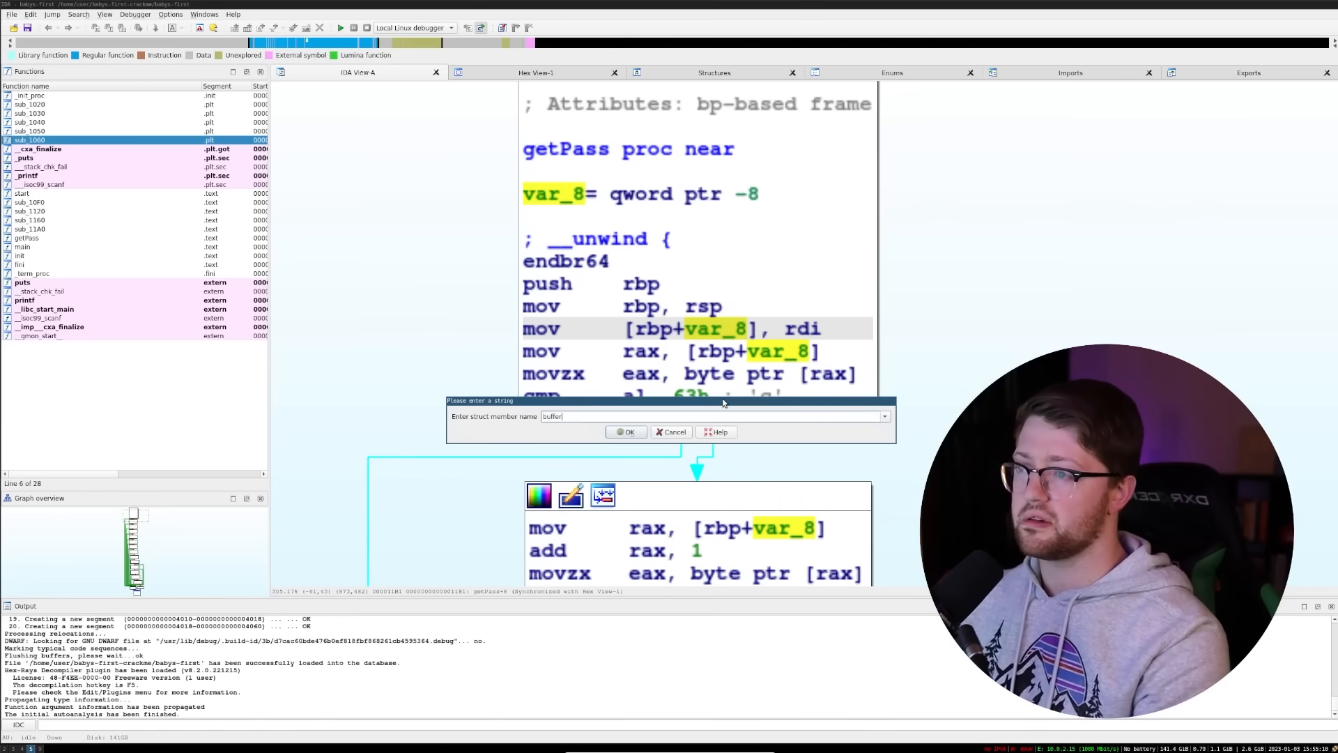
pyautogui.click(626, 431)
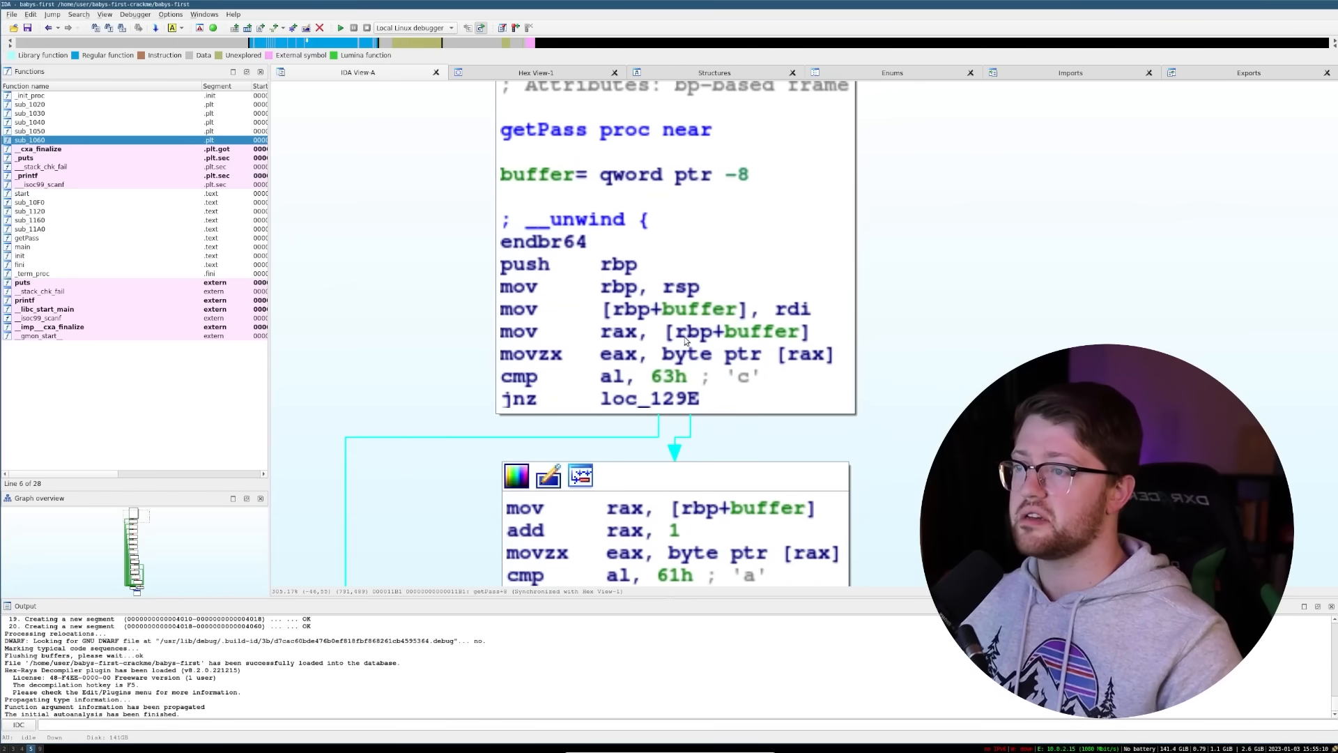
# Trace the byte read from buffer, its compare against 'c' and the mismatch jump across the compare blocks
pyautogui.click(652, 332)
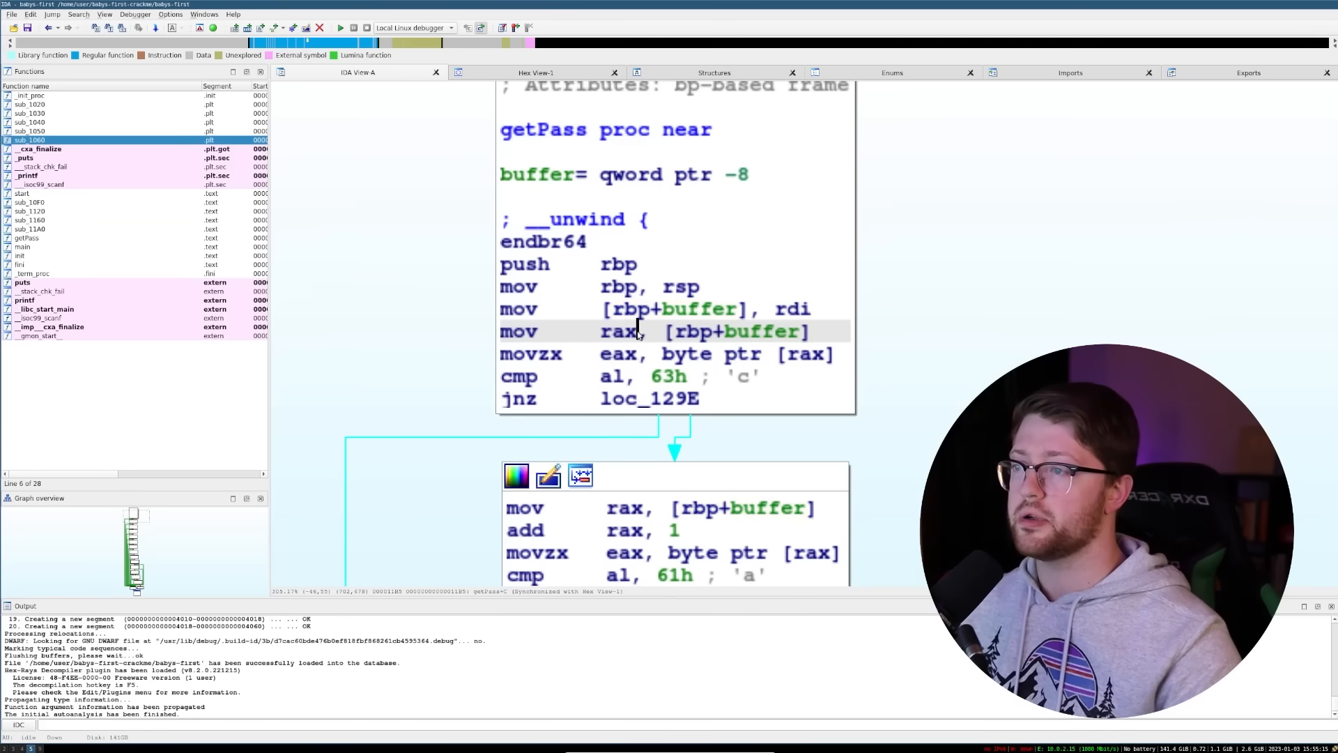
pyautogui.click(619, 332)
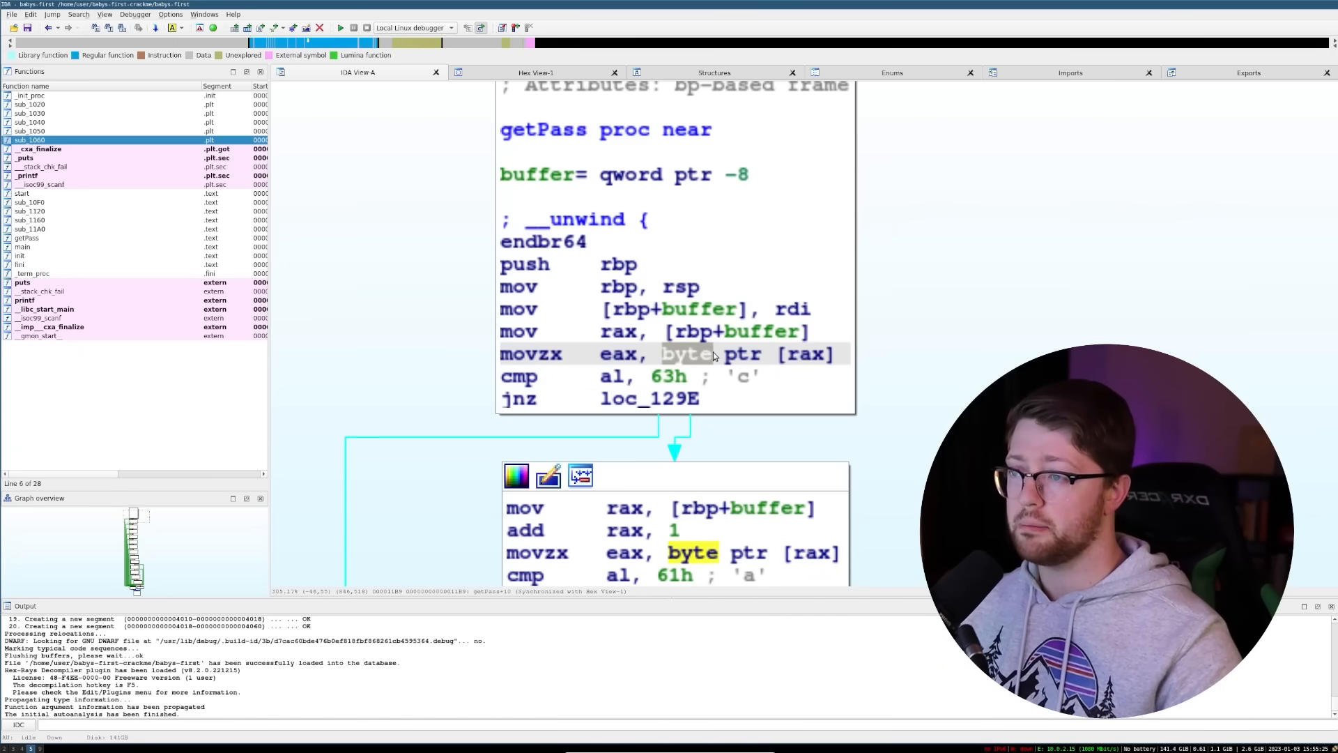
pyautogui.click(622, 353)
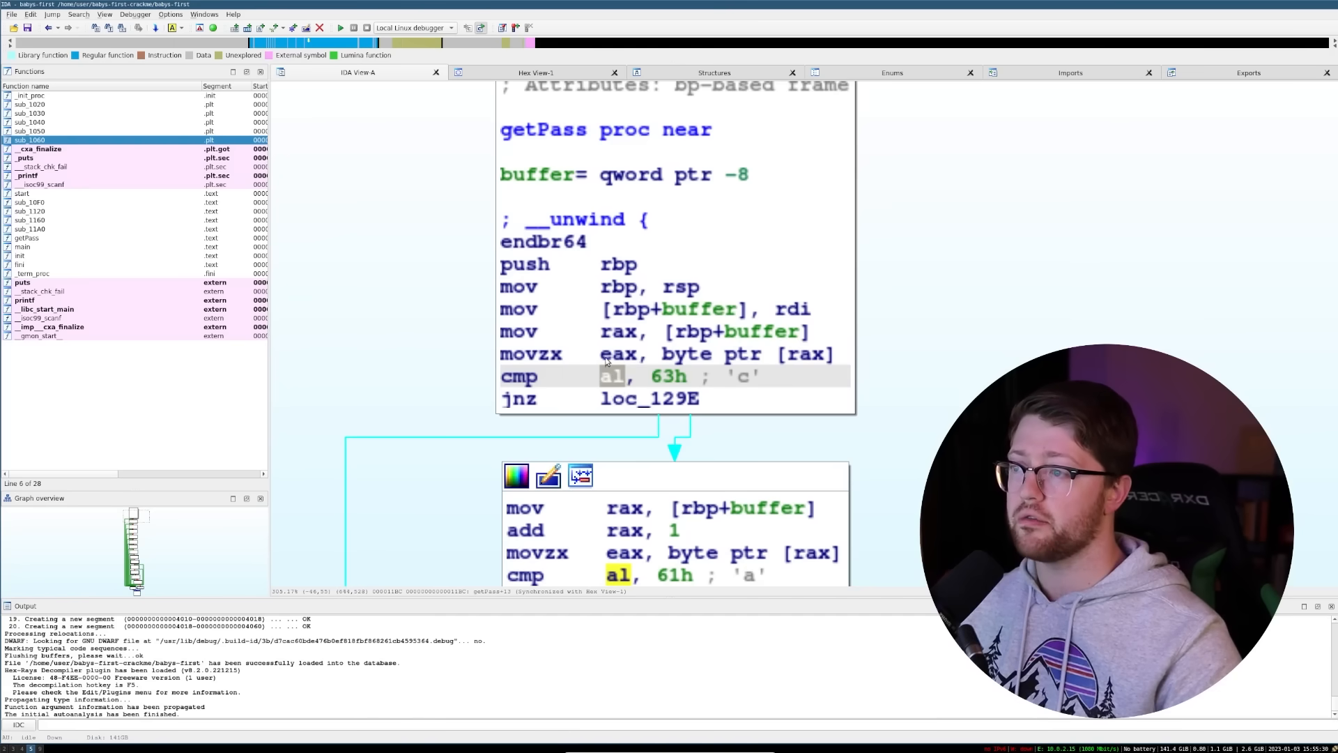
pyautogui.click(615, 332)
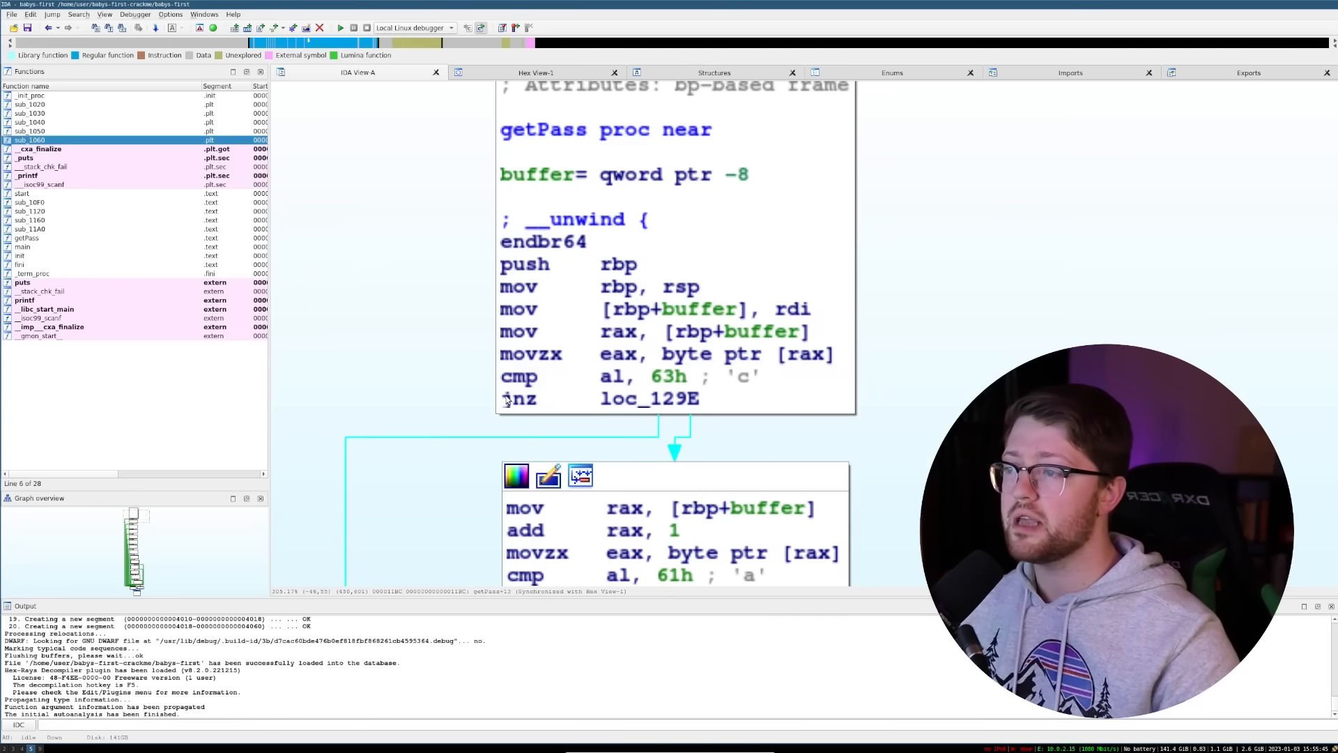
pyautogui.click(518, 399)
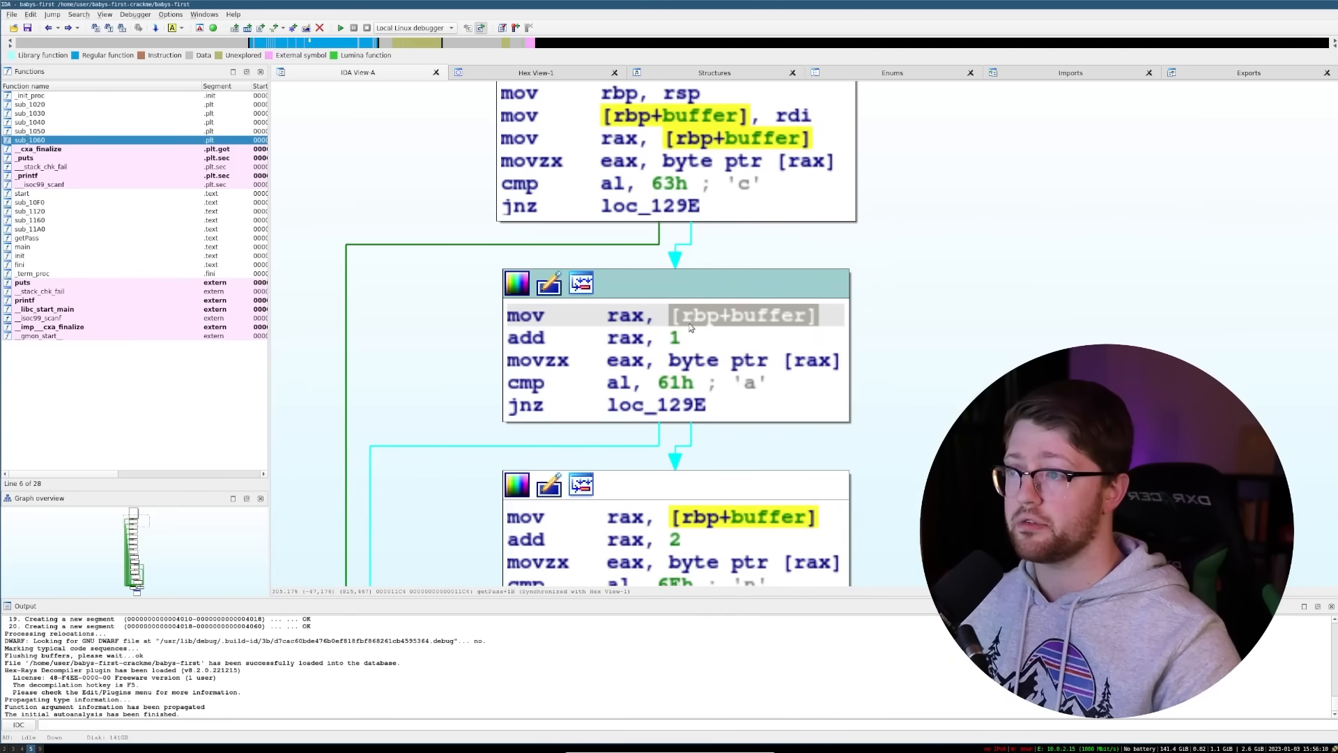
# Scroll the getPass graph to the cmp/jnz blocks checking 'y', 'a', '_' and 'd'
pyautogui.click(625, 336)
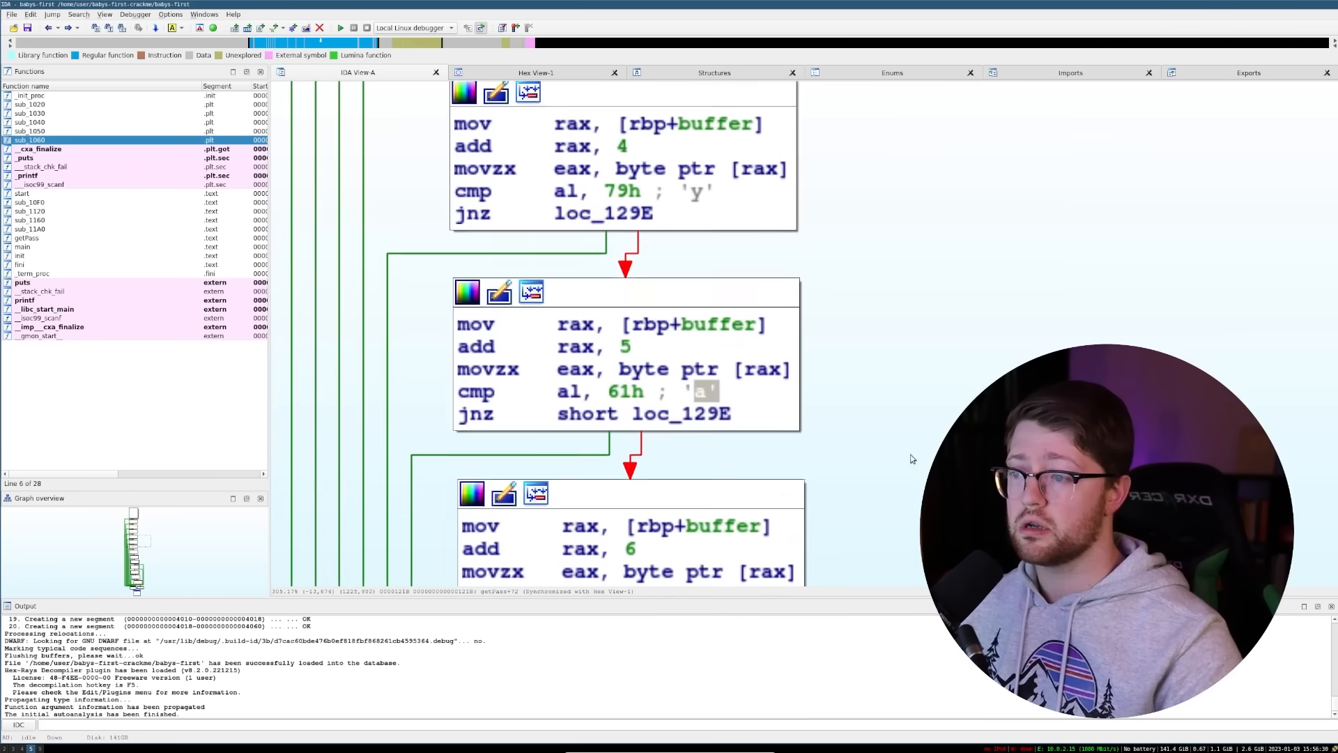
pyautogui.scroll(-3)
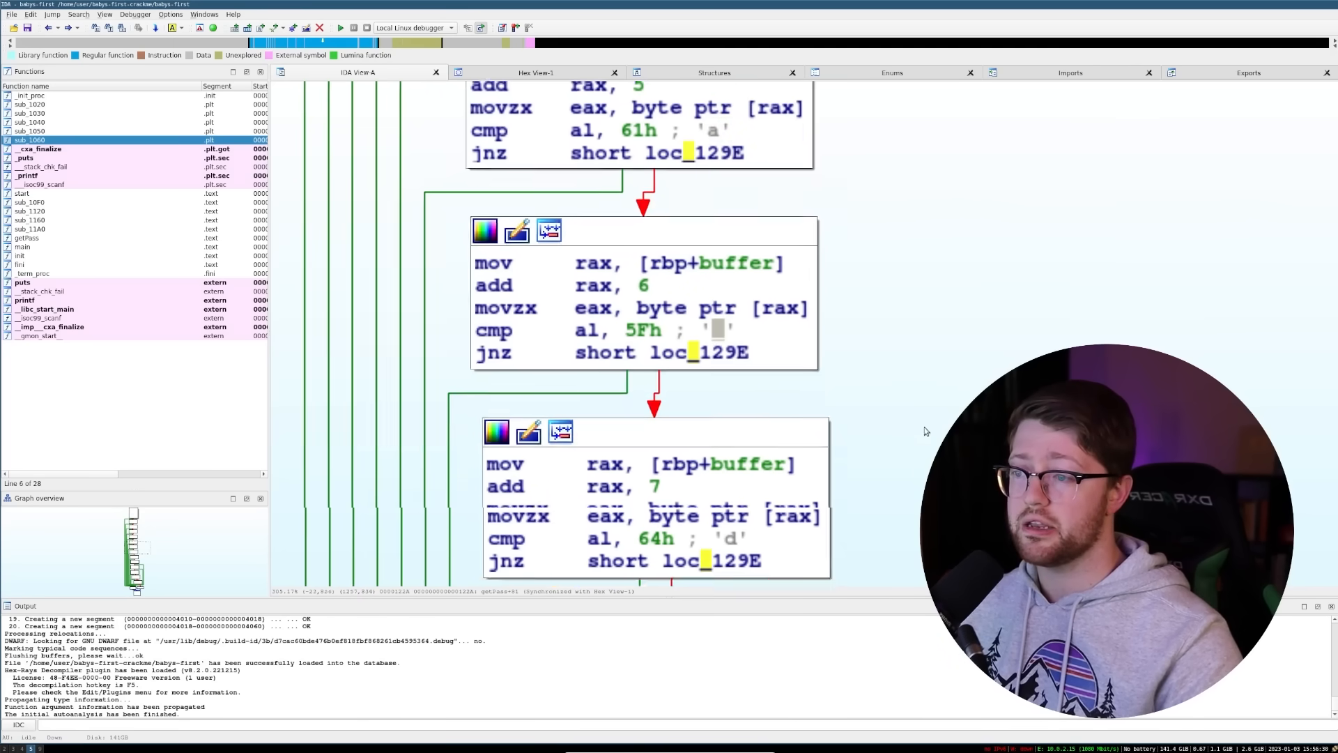
pyautogui.scroll(-3)
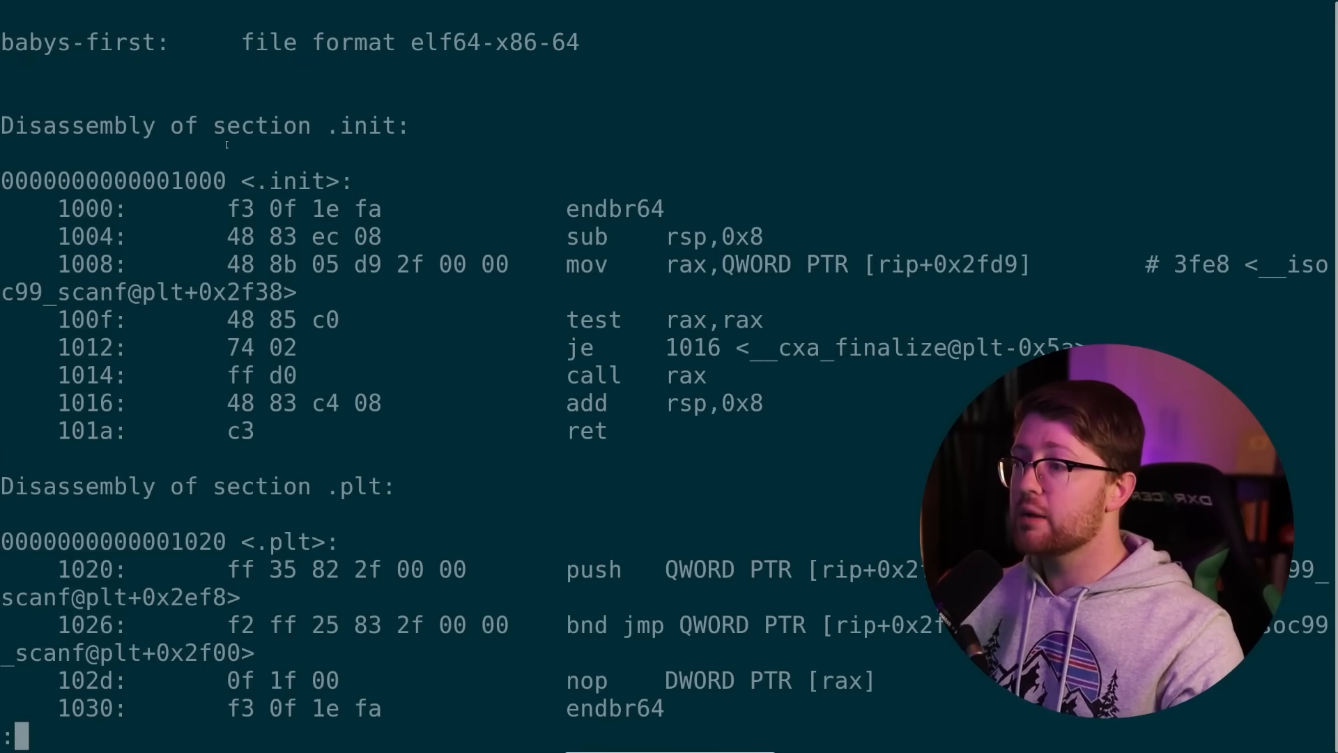
# Move past the final compare blocks so getPass shows through its closing '?' check
pyautogui.press('q')
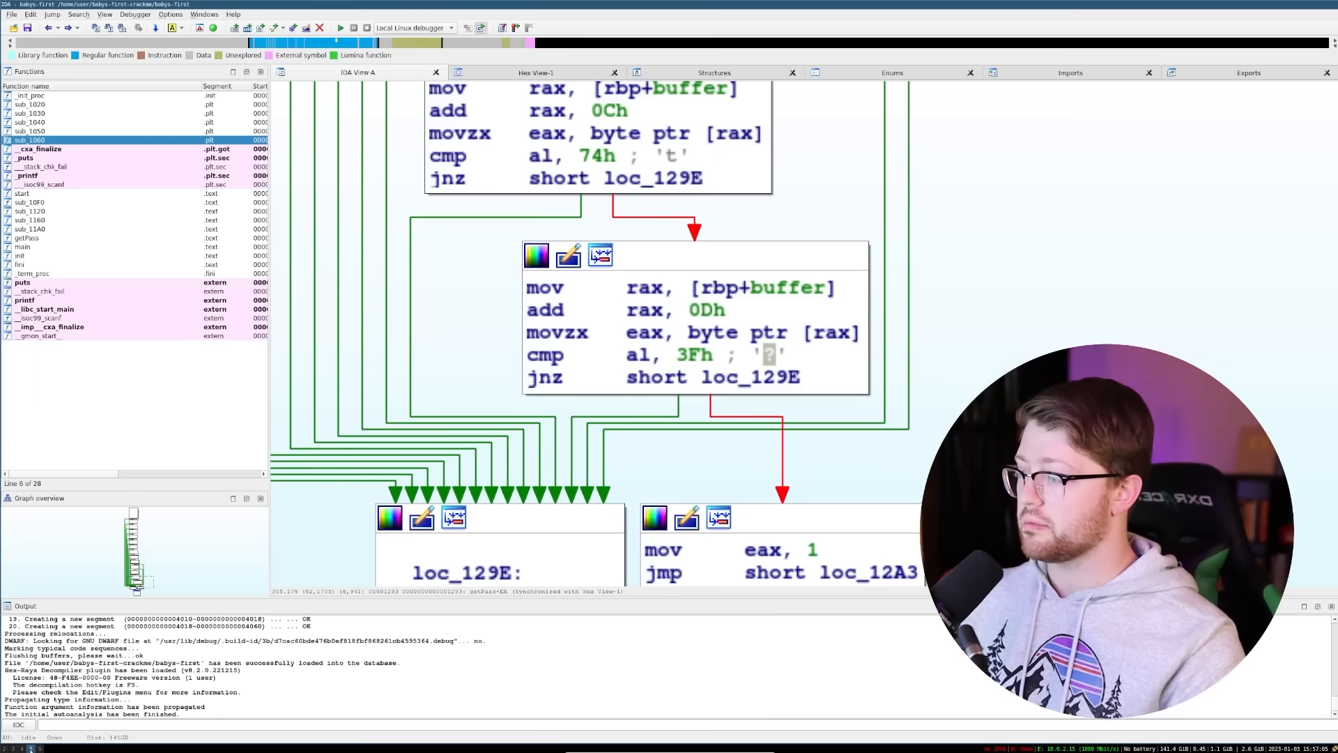
pyautogui.scroll(-3)
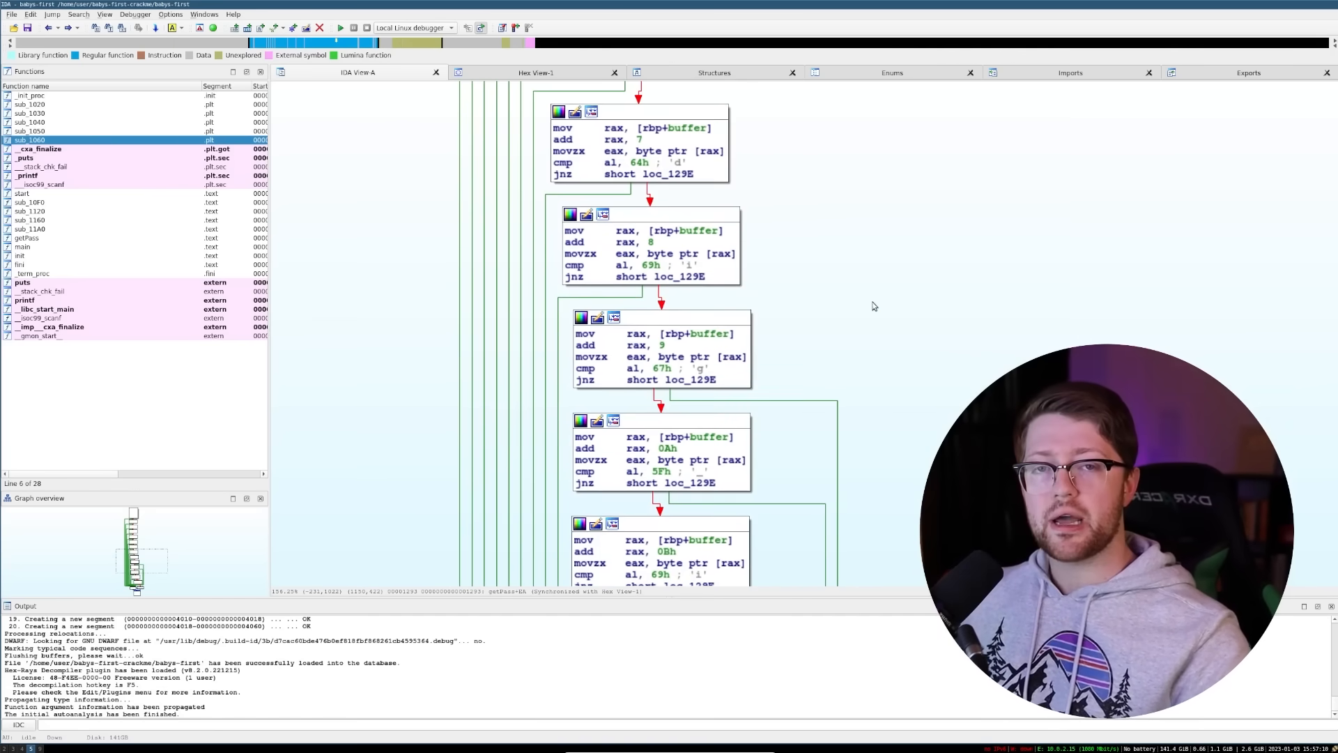
pyautogui.moveTo(776, 225)
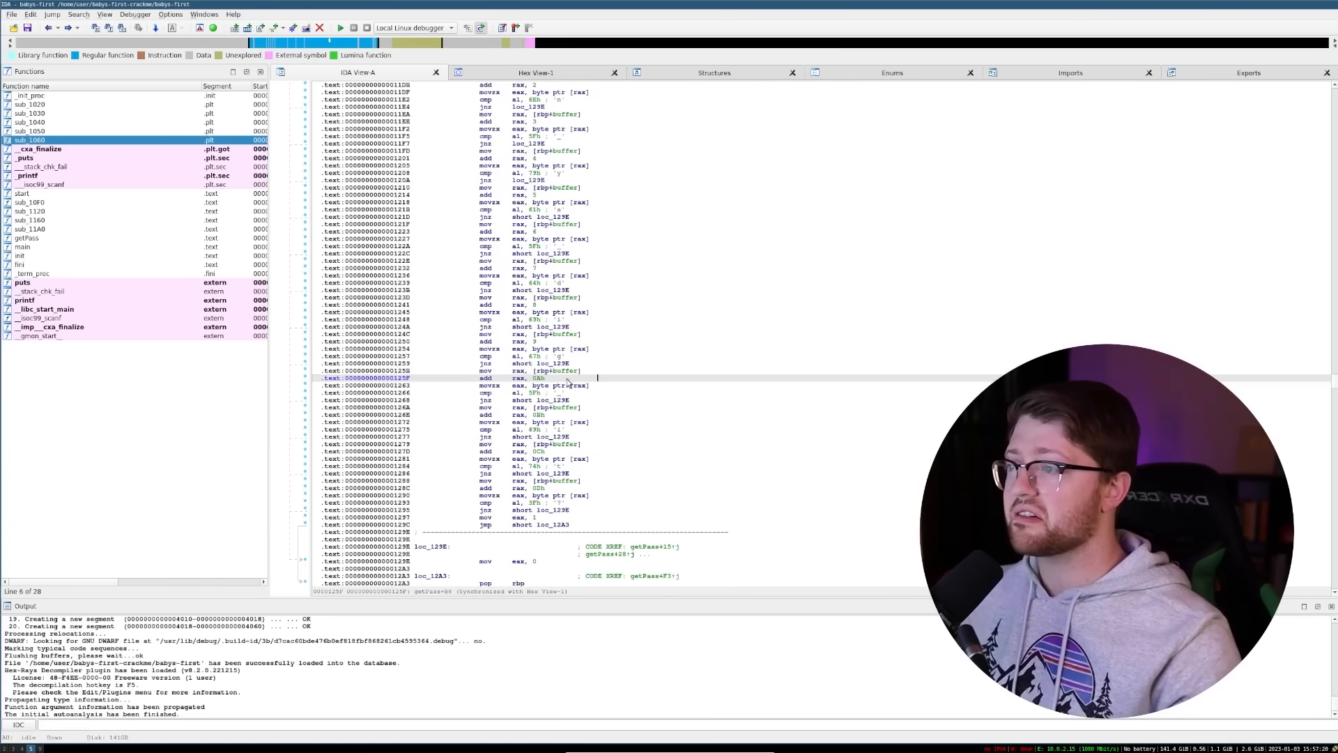
# Switch to Hex View-1 to read the compare bytes spelling the password characters
pyautogui.click(535, 71)
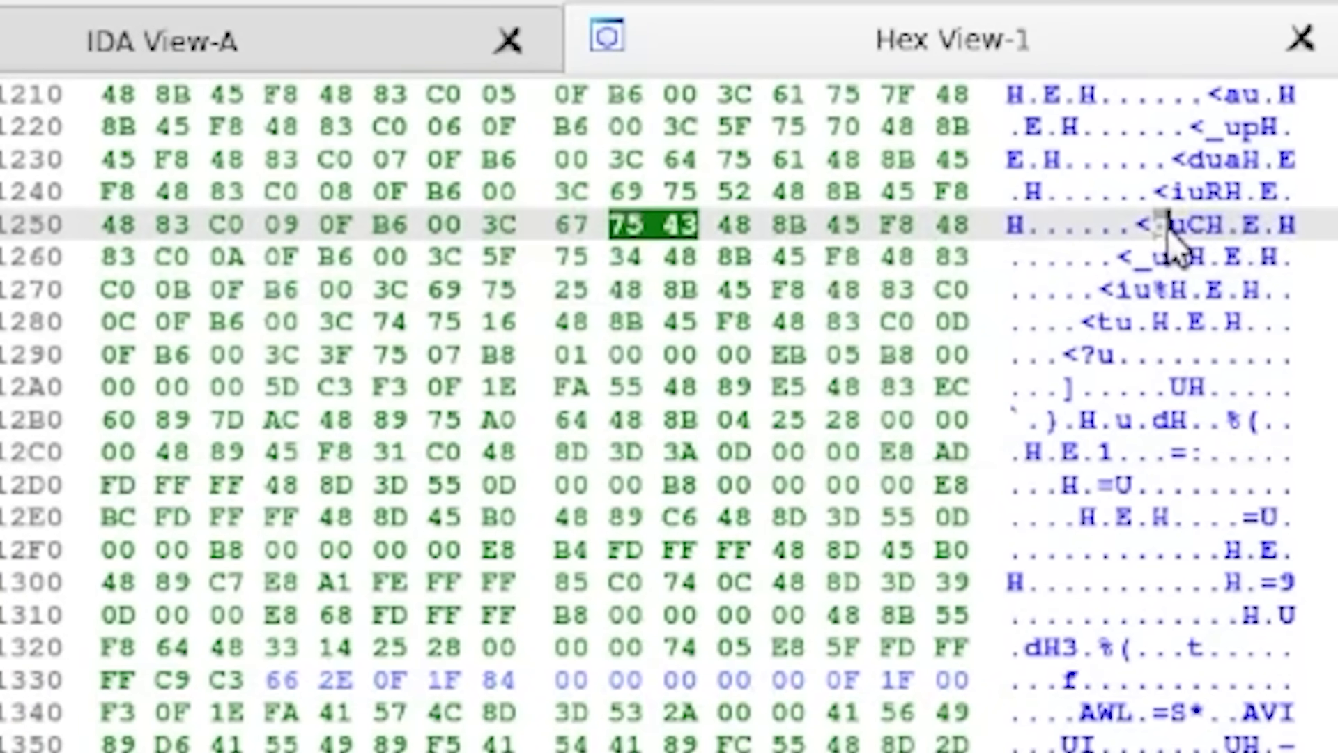
pyautogui.moveTo(1037, 349)
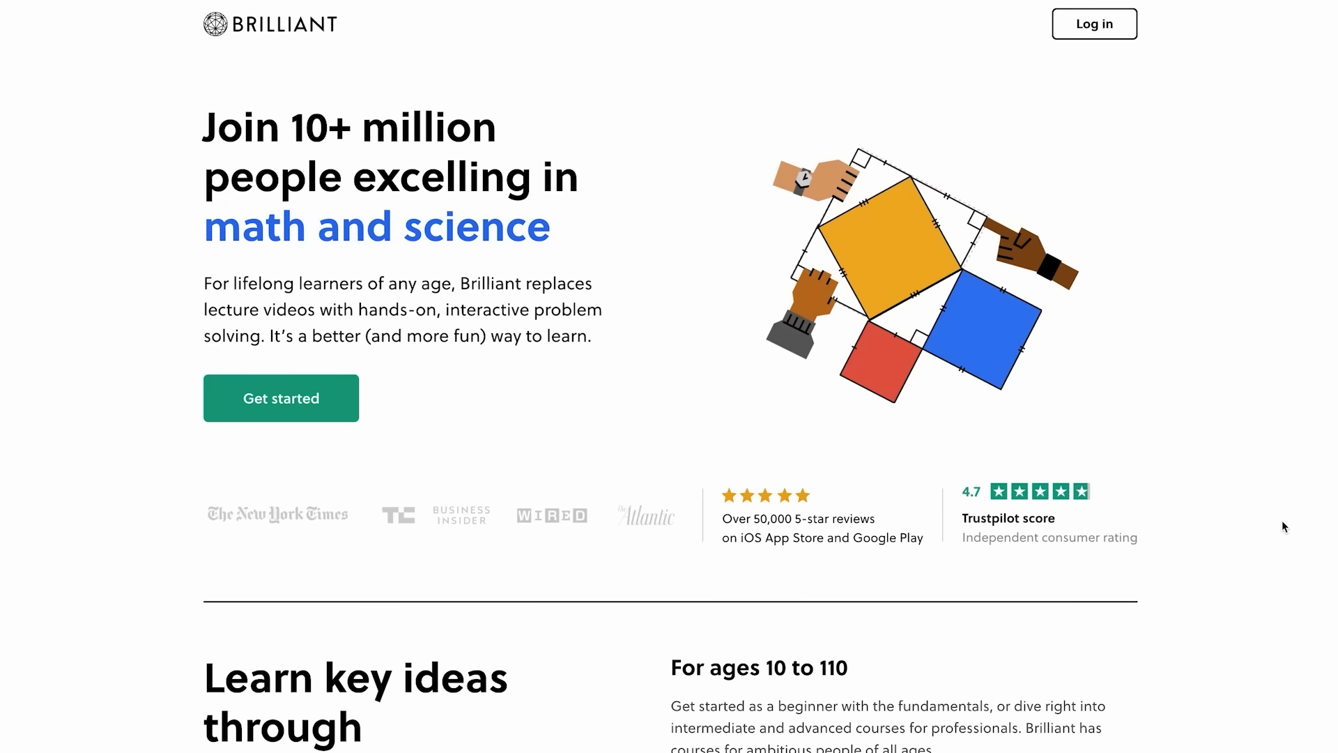
# Scroll through the Brilliant site down to the interactive lessons
pyautogui.scroll(-3)
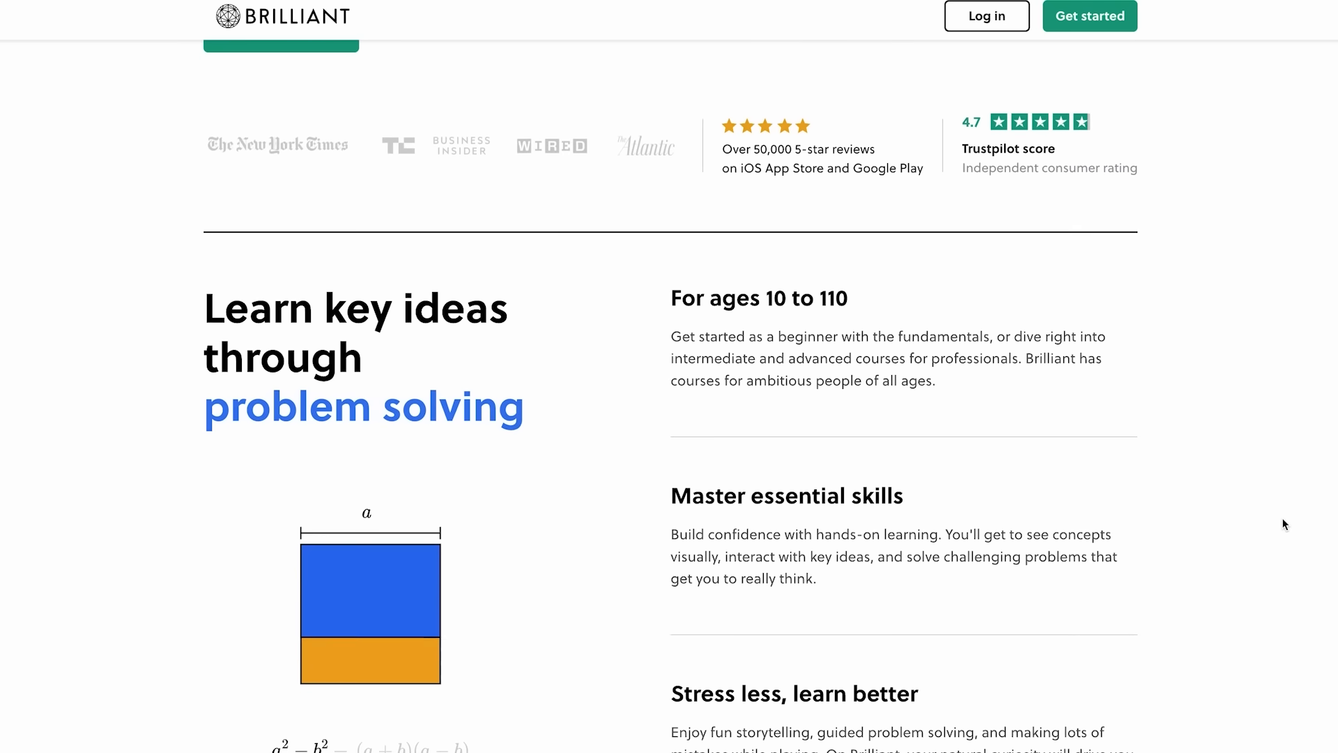
pyautogui.scroll(-3)
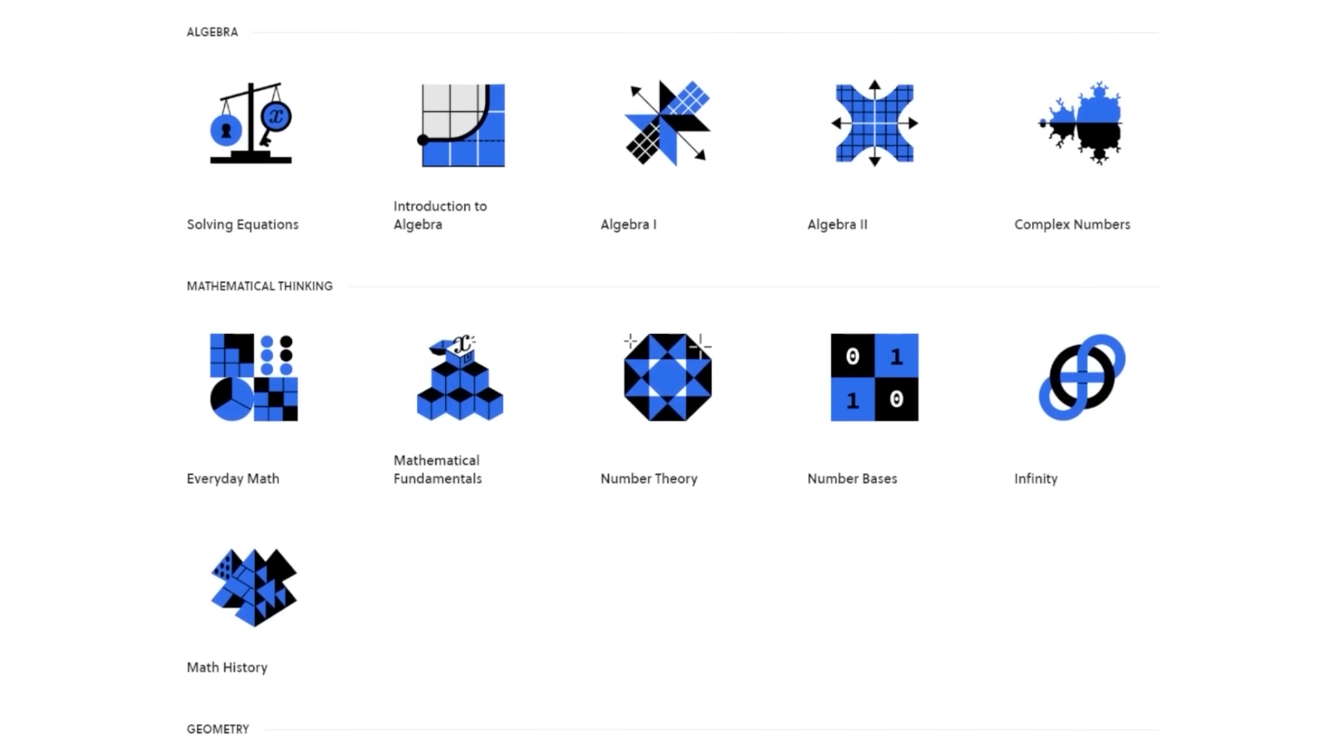
pyautogui.scroll(-3)
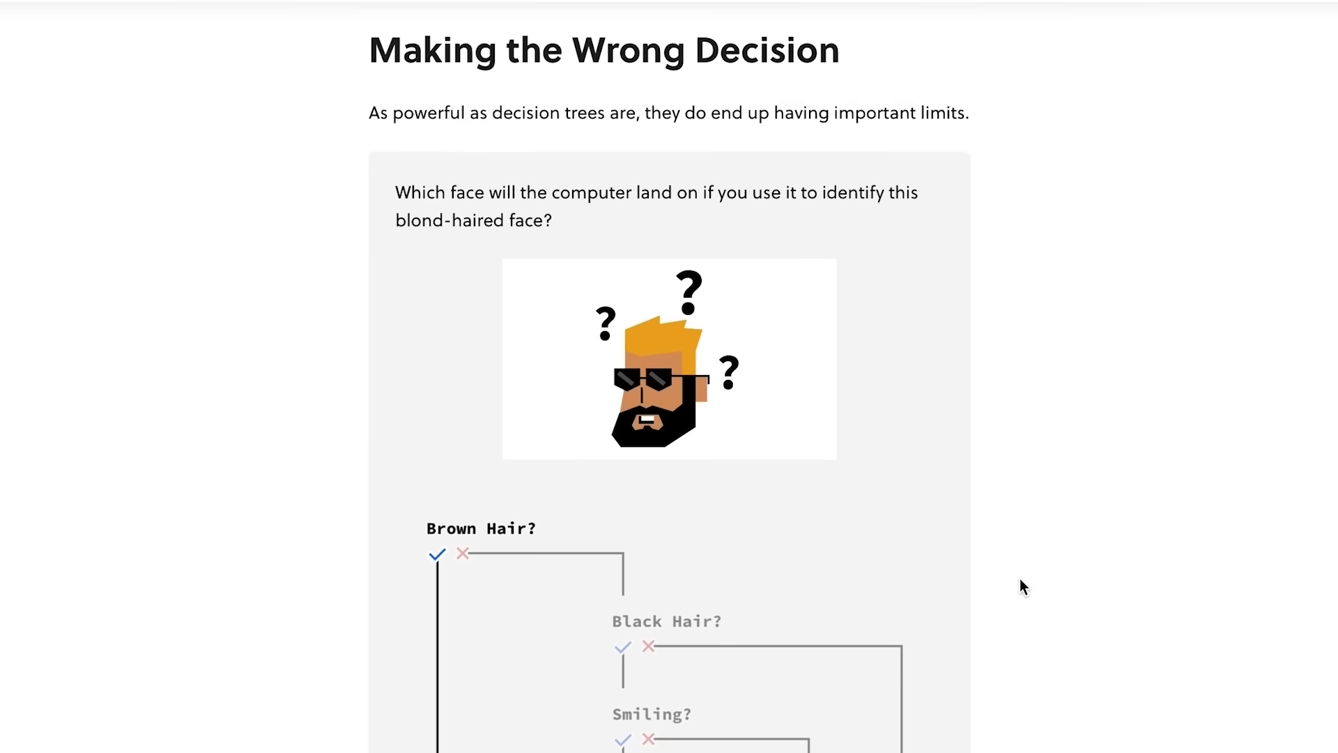
pyautogui.scroll(-3)
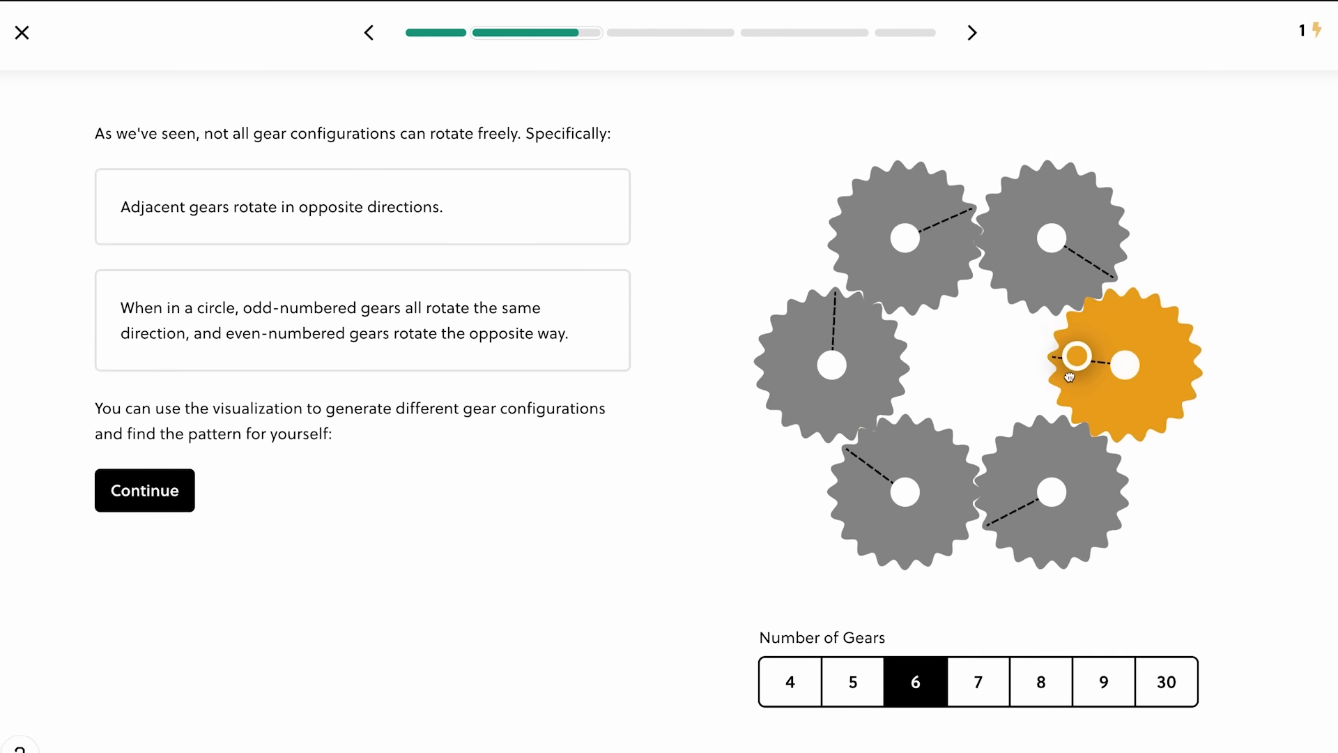
# Set the ring to 8 gears, add a bridge beam and check it, getting 'another beam needed'
pyautogui.click(1040, 682)
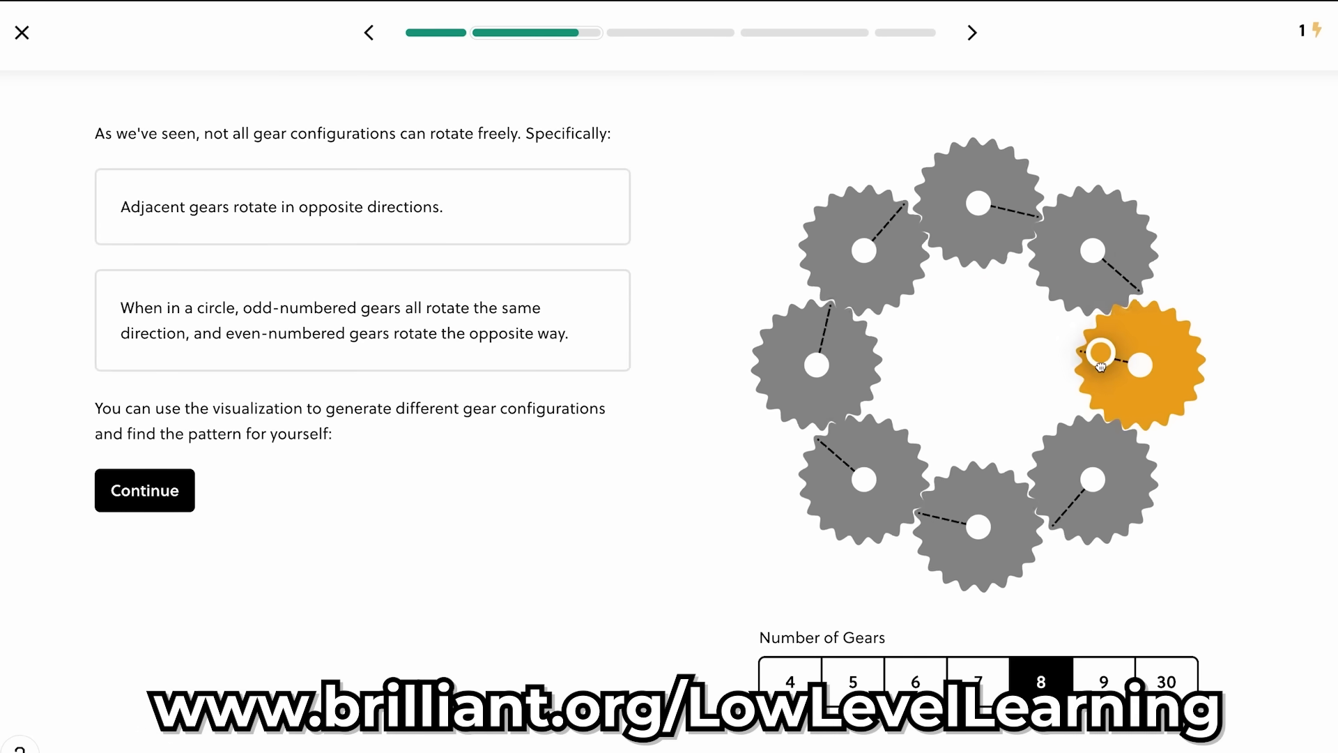
pyautogui.click(1166, 682)
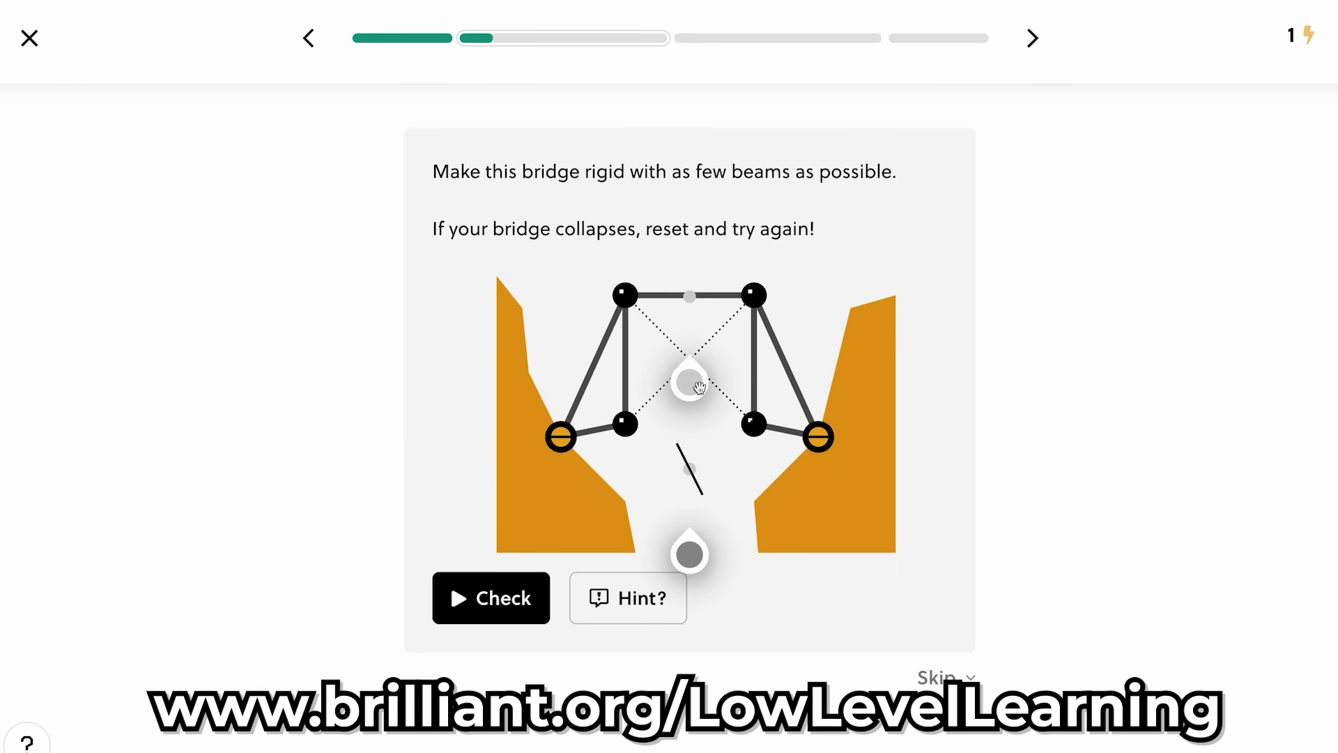
pyautogui.click(489, 598)
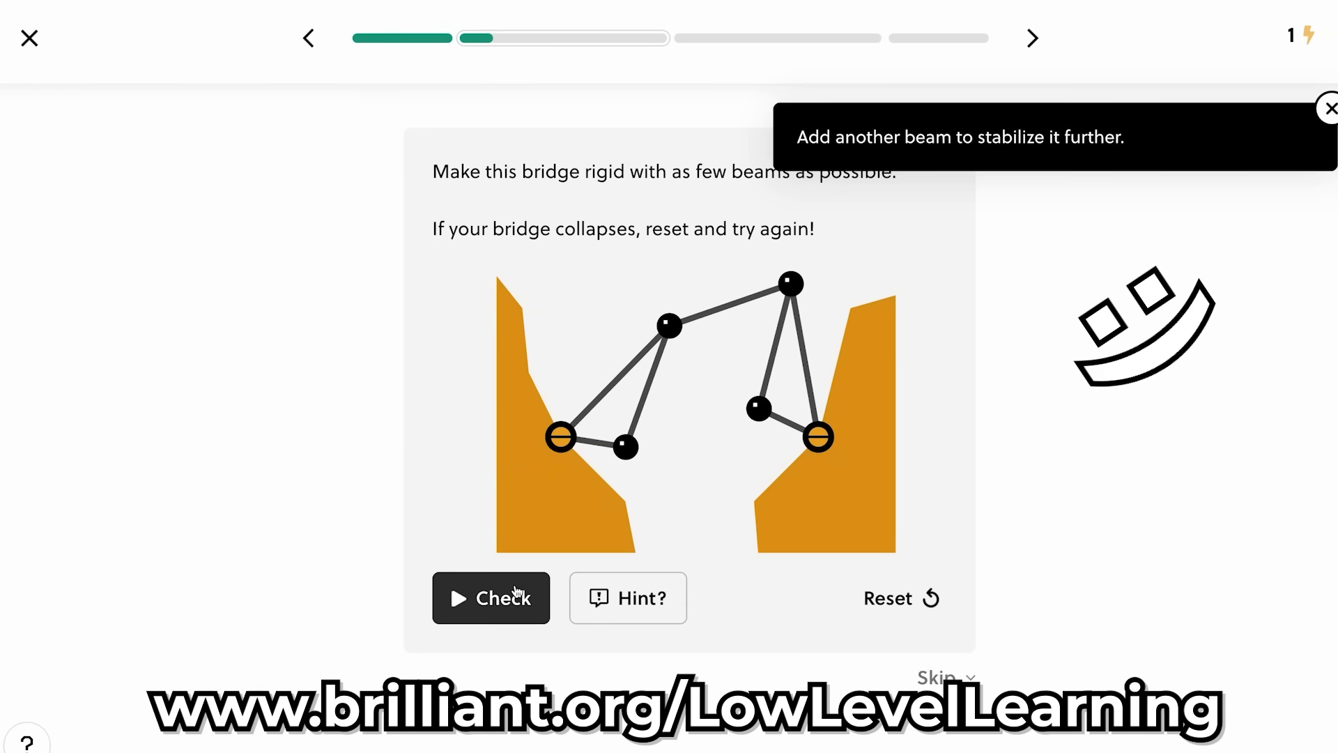